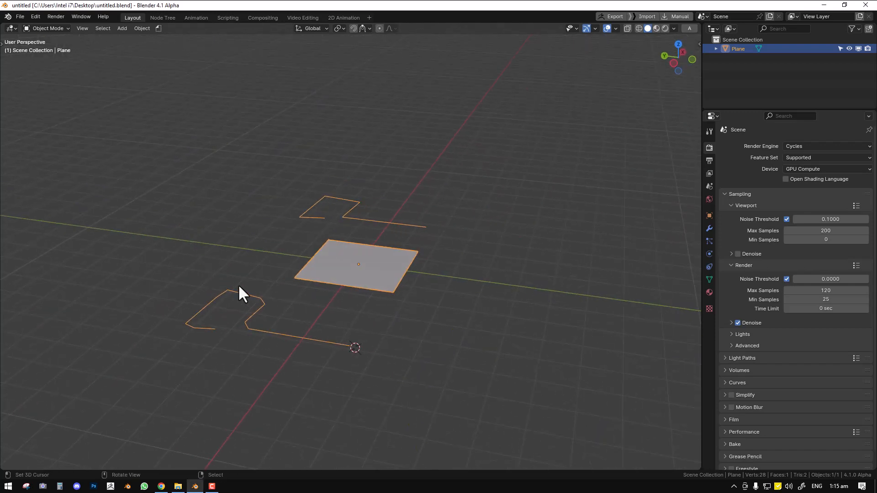
In Edit Mode, run GN Tools > resample edge on the selected left line.
key("Tab")
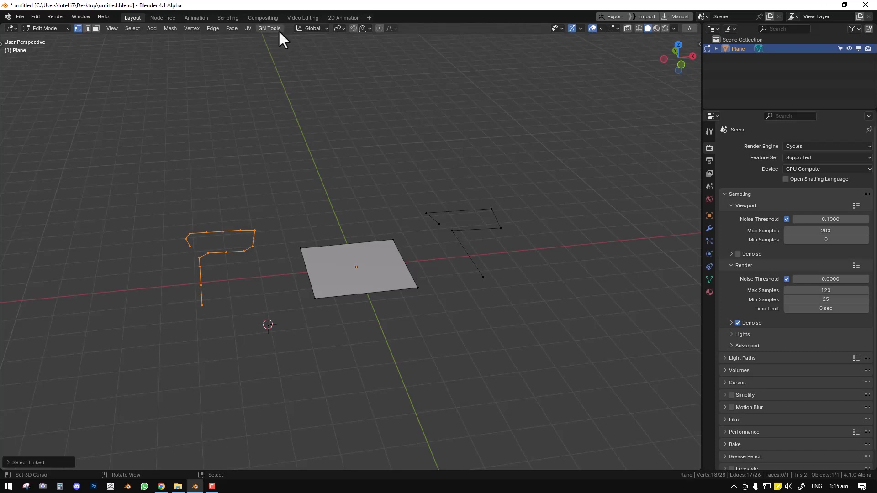
left_click(269, 29)
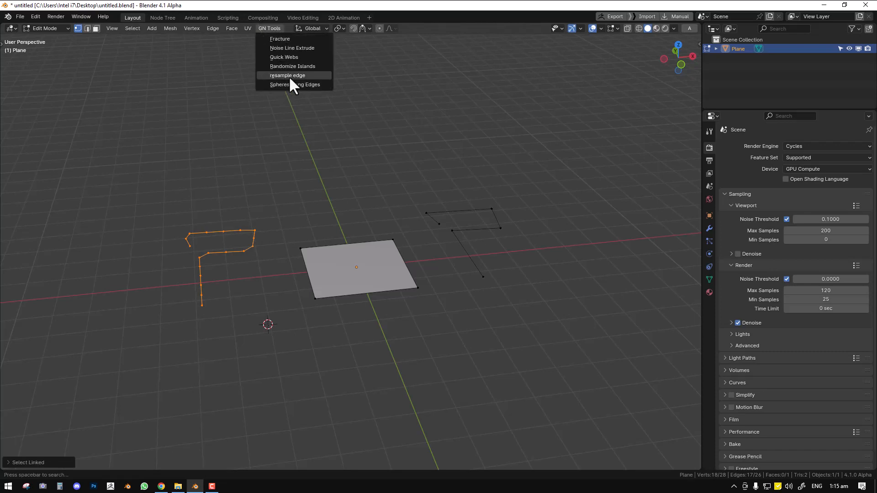
left_click(285, 75)
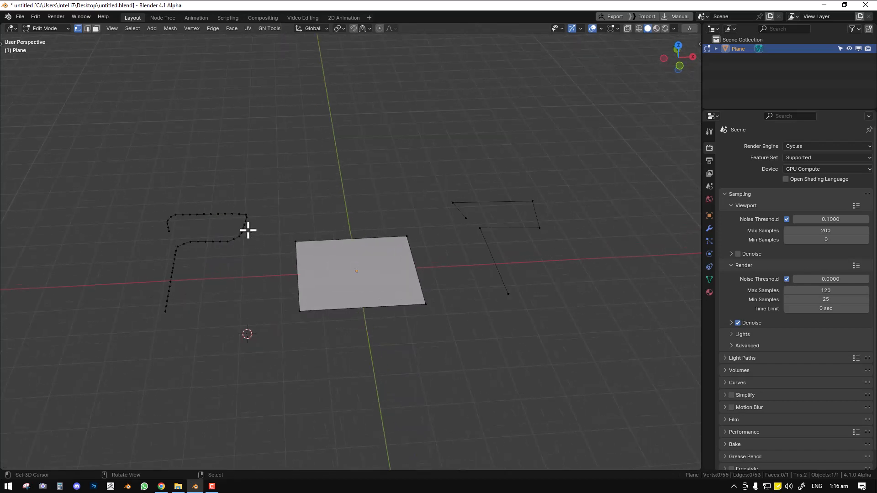
mouse_move(435, 303)
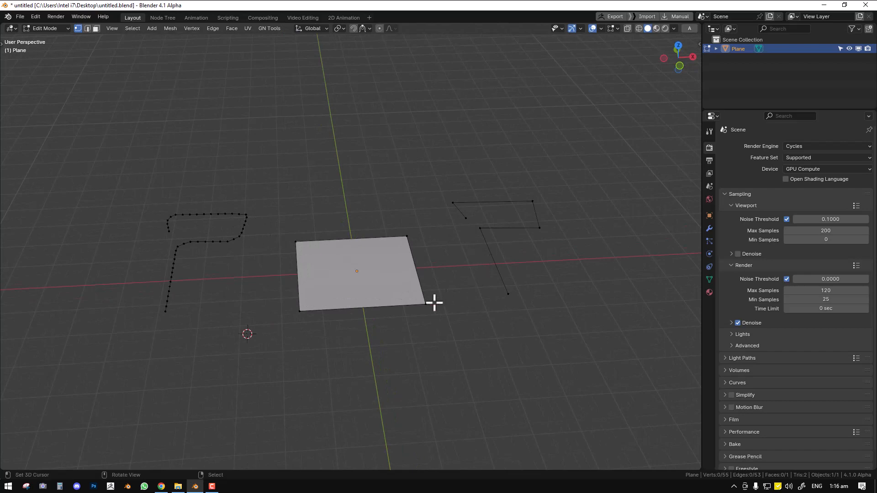
Run resample edge on the plane's outline and return to Object Mode.
left_click(269, 28)
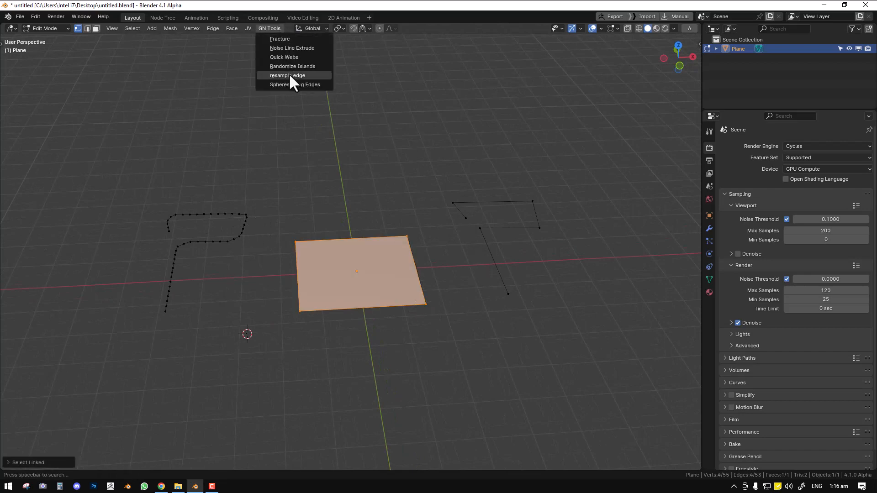
left_click(286, 75)
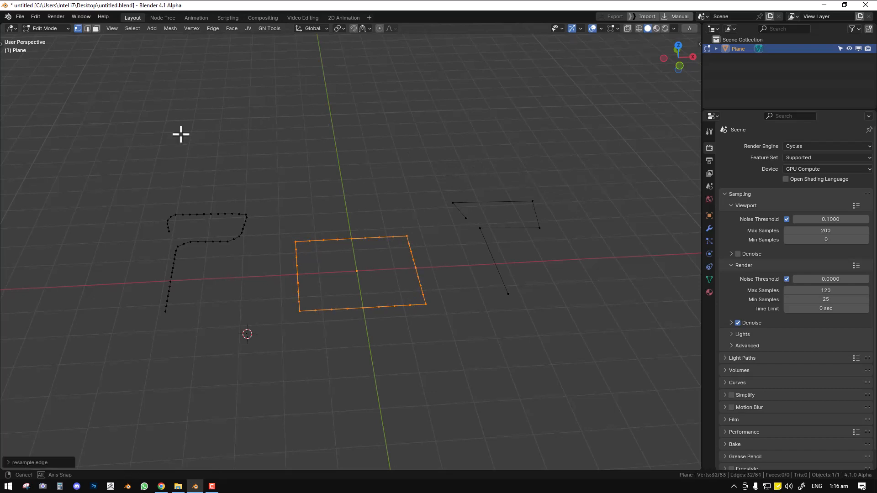
key("Tab")
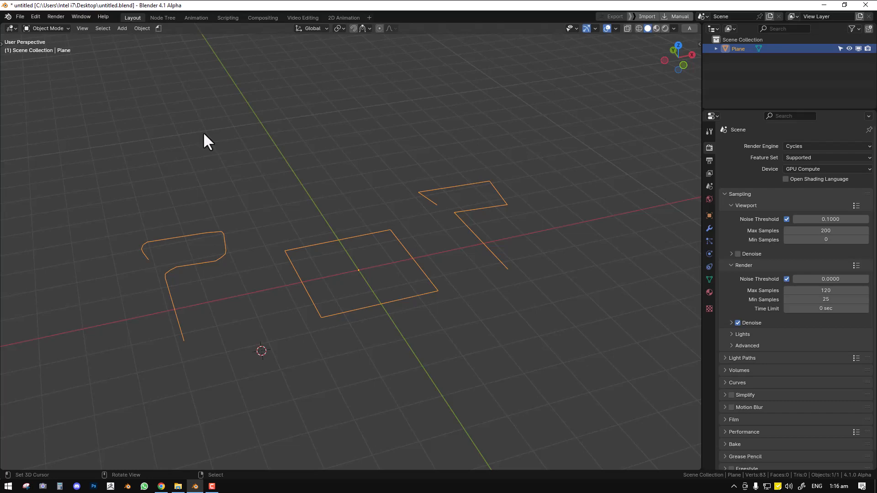
Undo the plane's resampling, glance at the Node Tree workspace and return to Layout.
key("Tab")
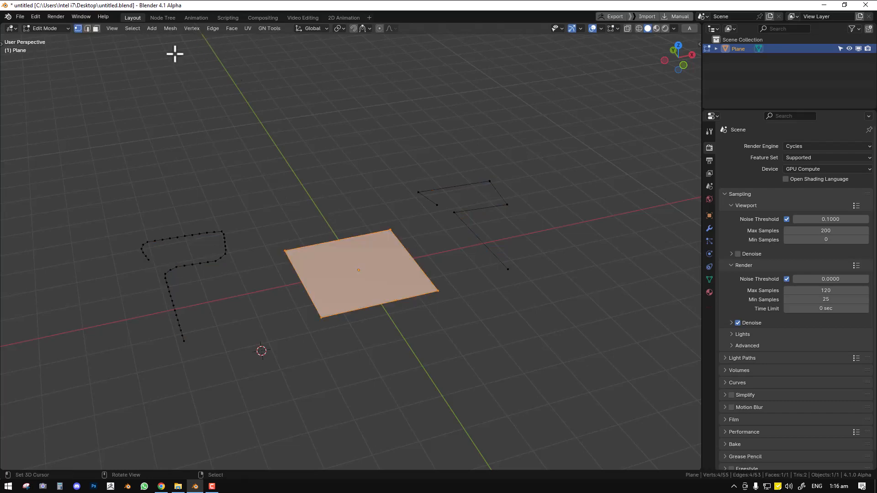
left_click(163, 17)
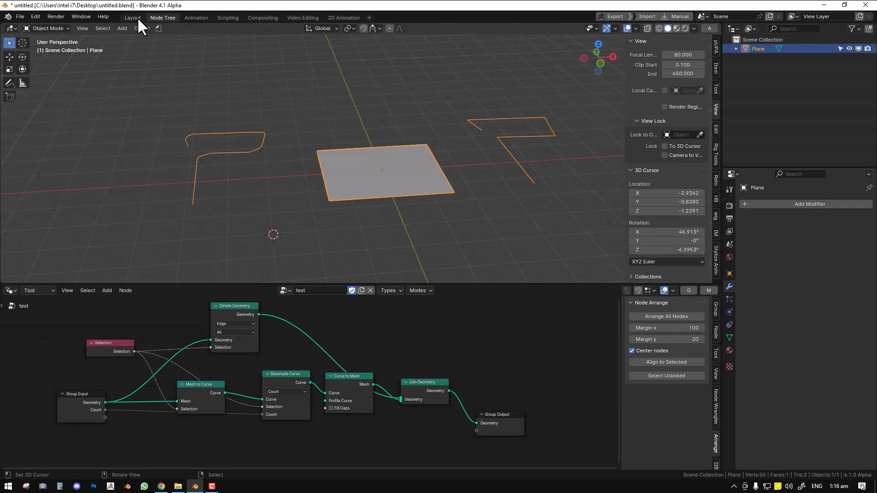
left_click(132, 17)
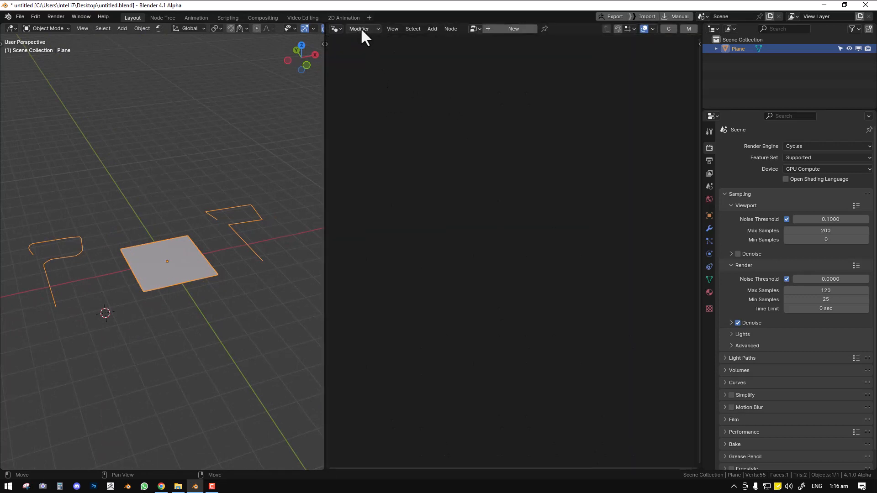
mouse_move(453, 66)
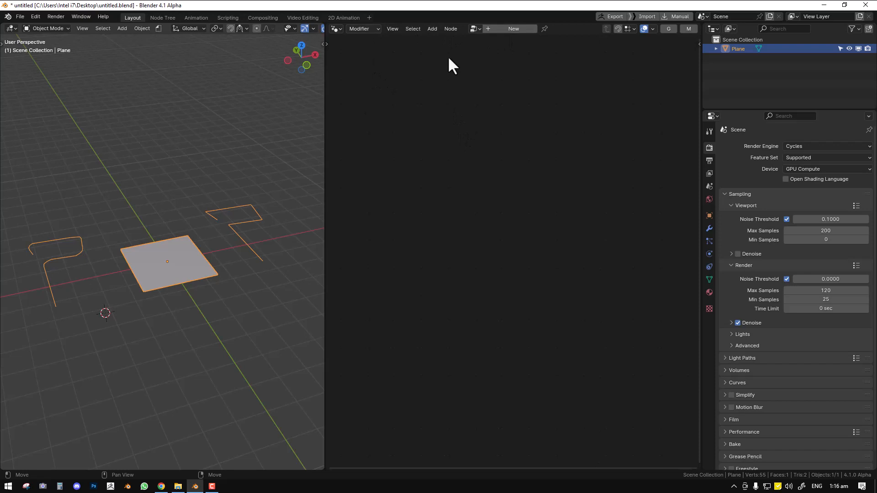
mouse_move(513, 28)
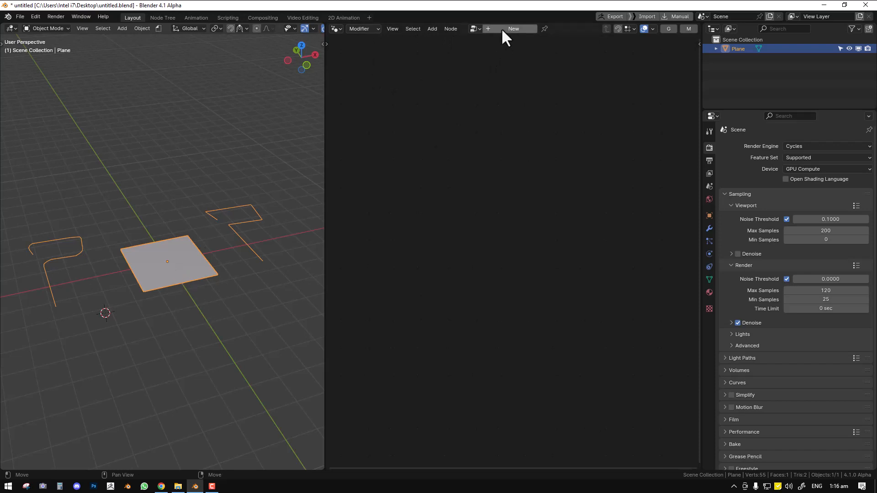
Add then delete a Geometry Nodes modifier on the plane, and switch the node editor context toward Tool.
left_click(512, 28)
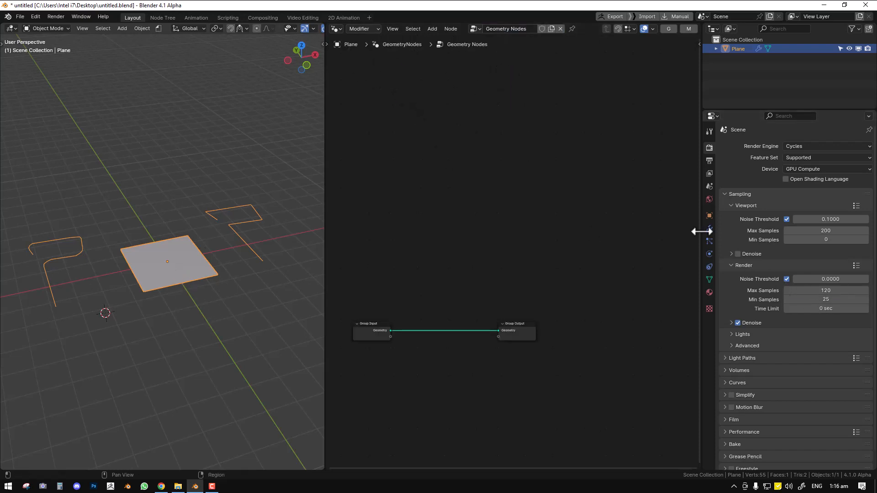
left_click(709, 228)
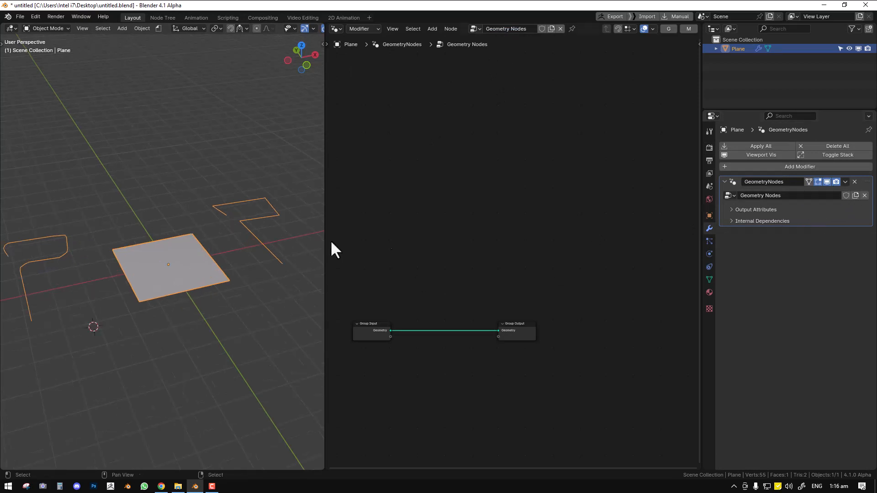
left_click(864, 181)
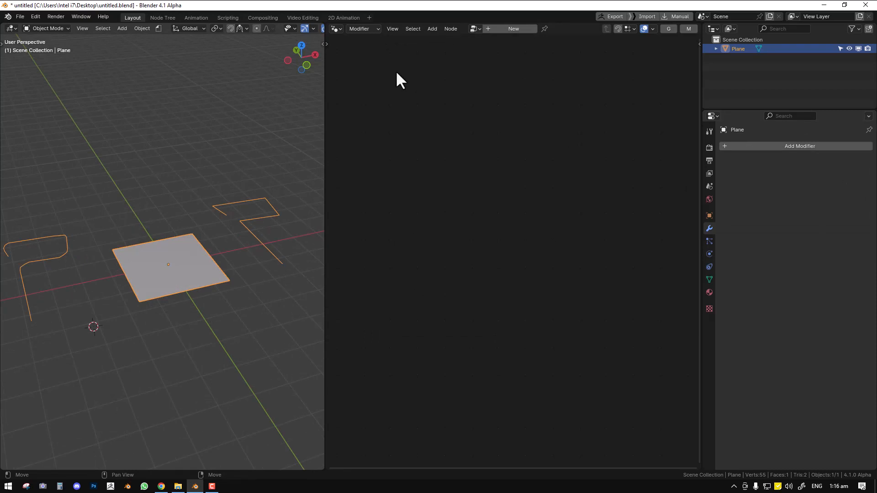
mouse_move(356, 35)
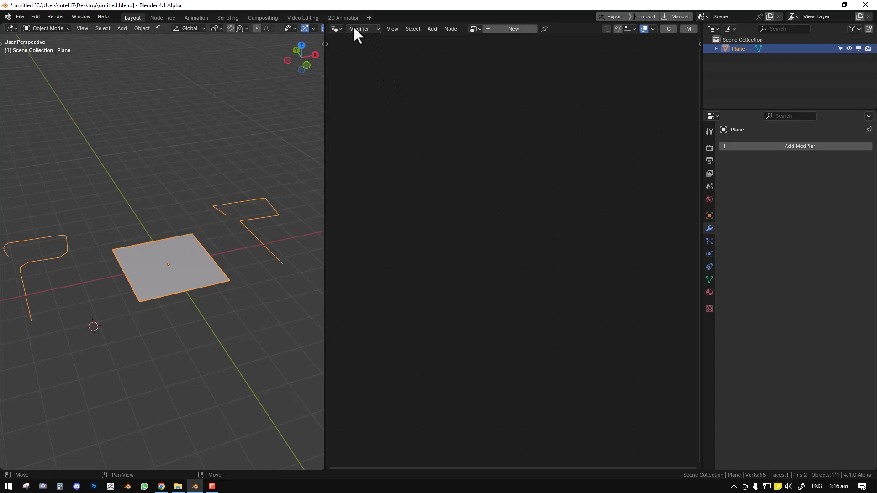
left_click(361, 29)
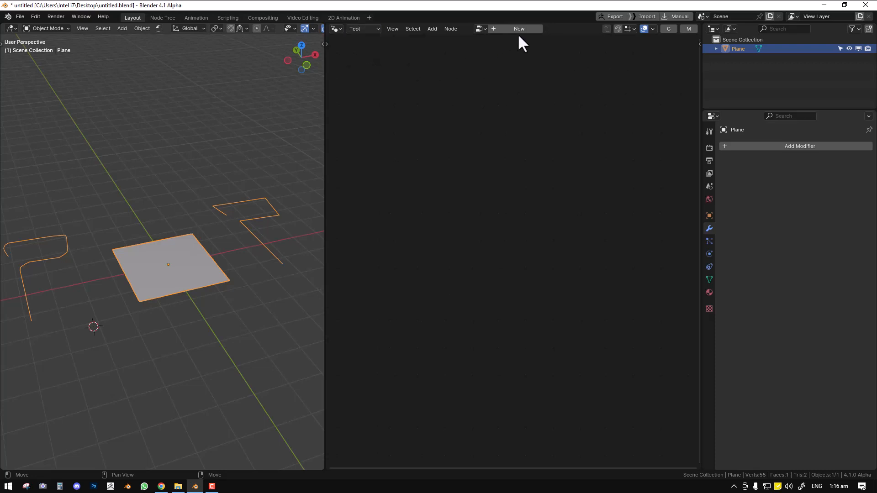
Create a new Tool node group with Group Input and Output, and bring up the Add menu.
left_click(517, 28)
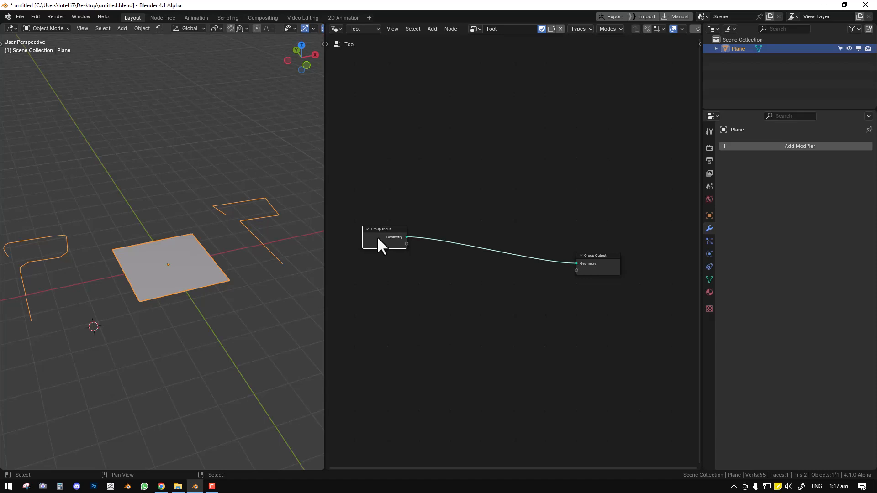
left_click(432, 28)
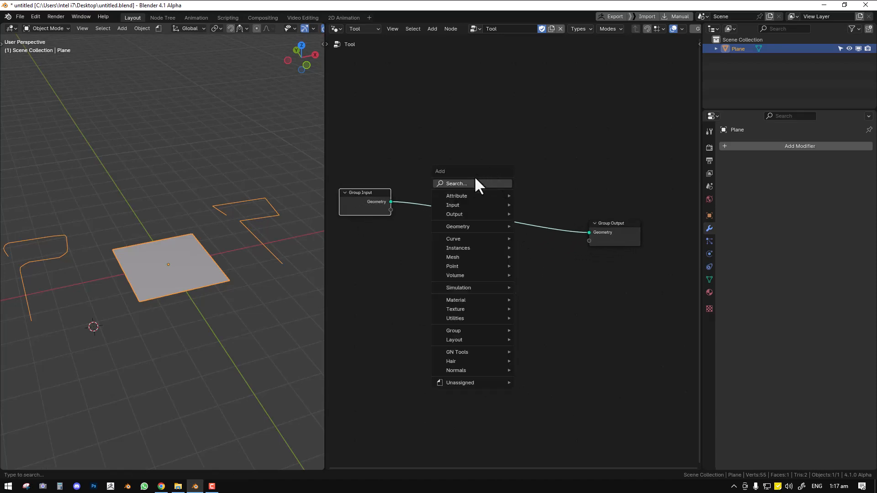
Search 'resample' and drop a Resample Curve node onto the input–output link.
type("rese")
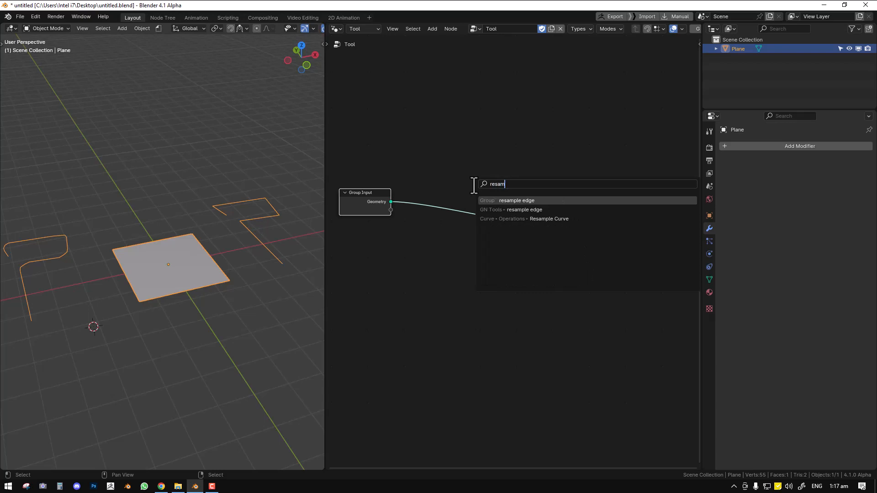
left_click(549, 218)
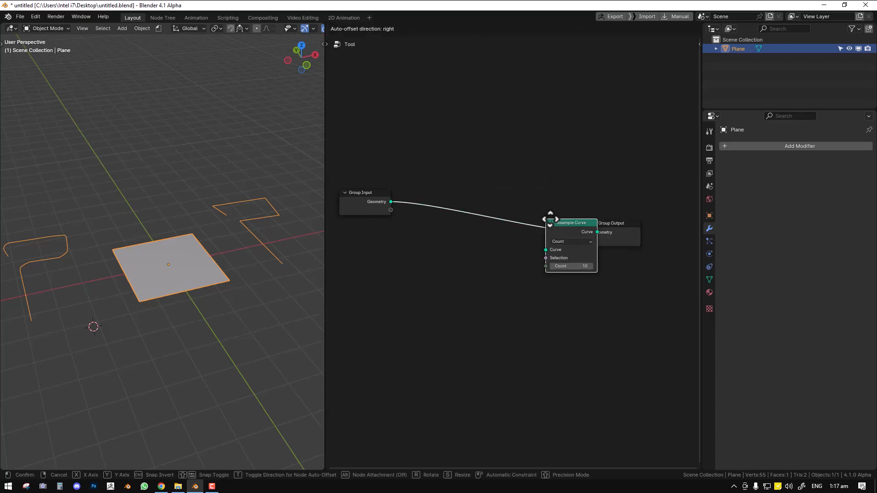
left_click(508, 252)
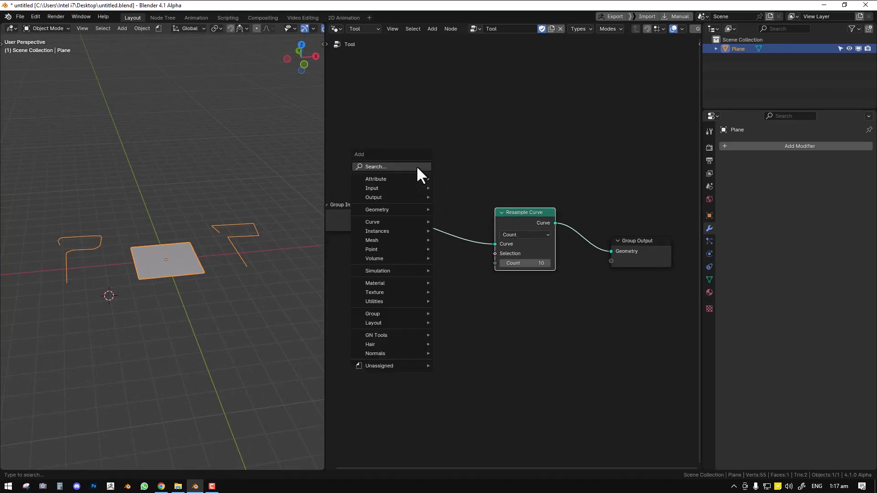
Search 'mesh to' and insert a Mesh to Curve node before Resample Curve.
left_click(391, 166)
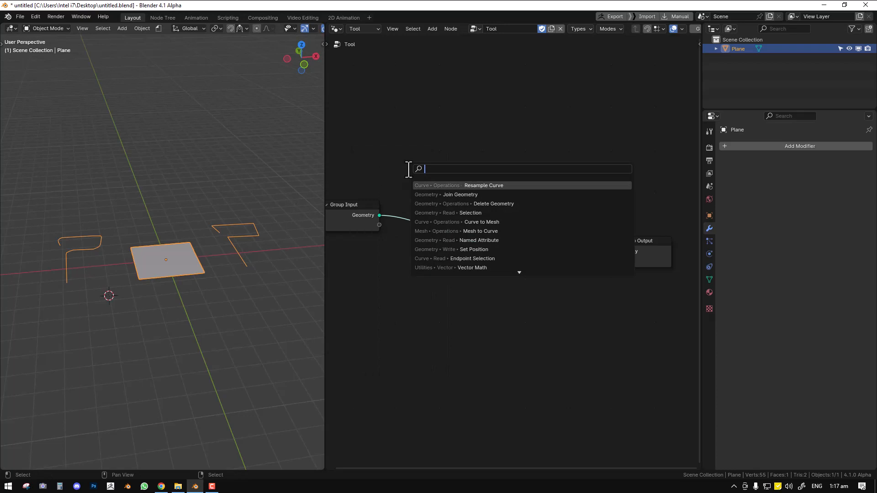
type("mesh t")
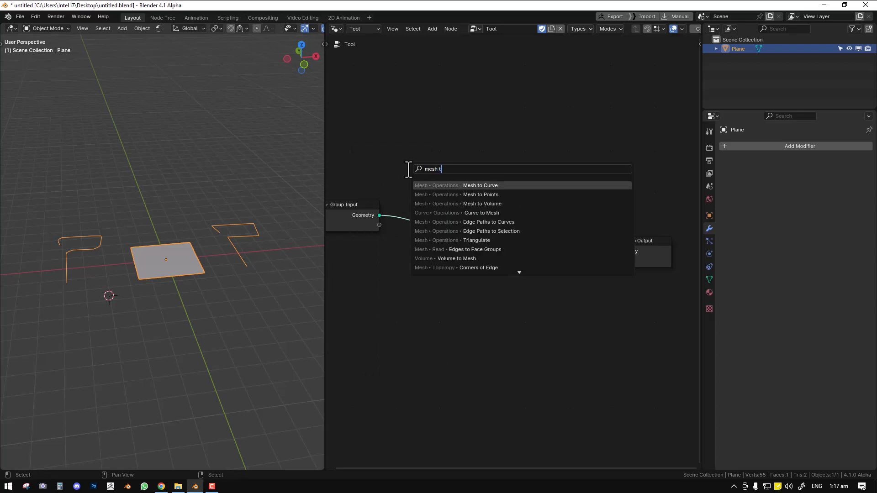
type("o")
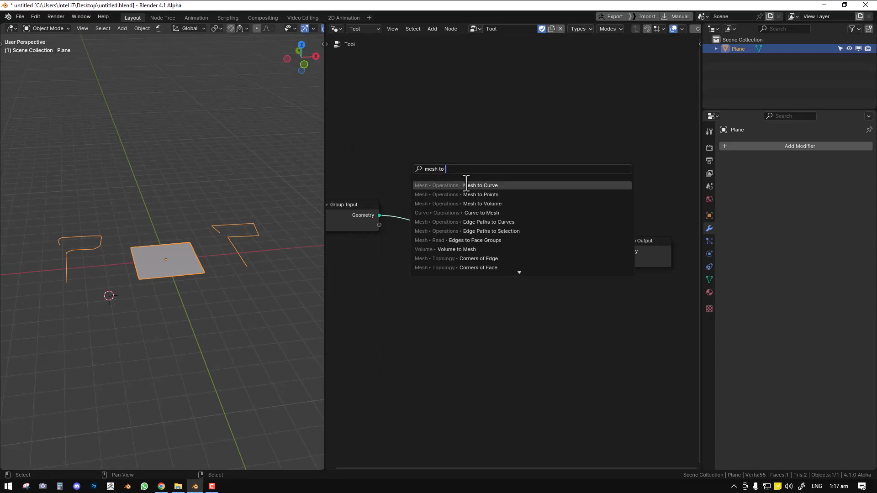
left_click(479, 185)
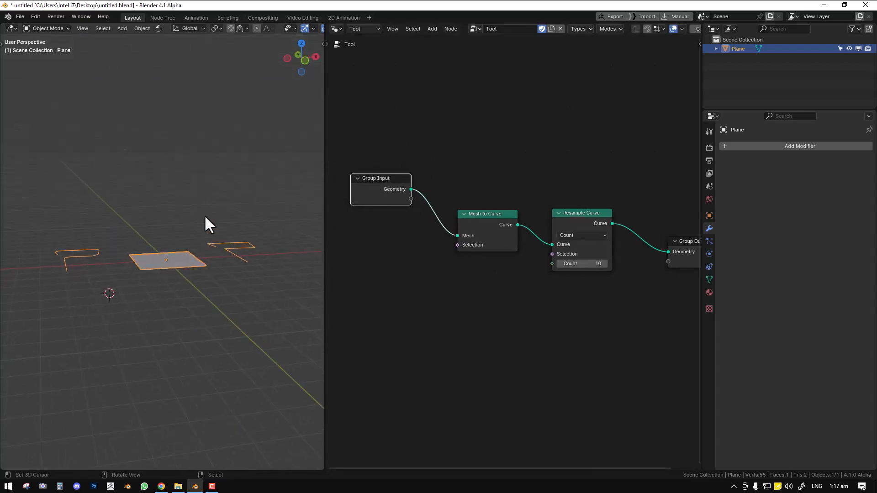
mouse_move(495, 229)
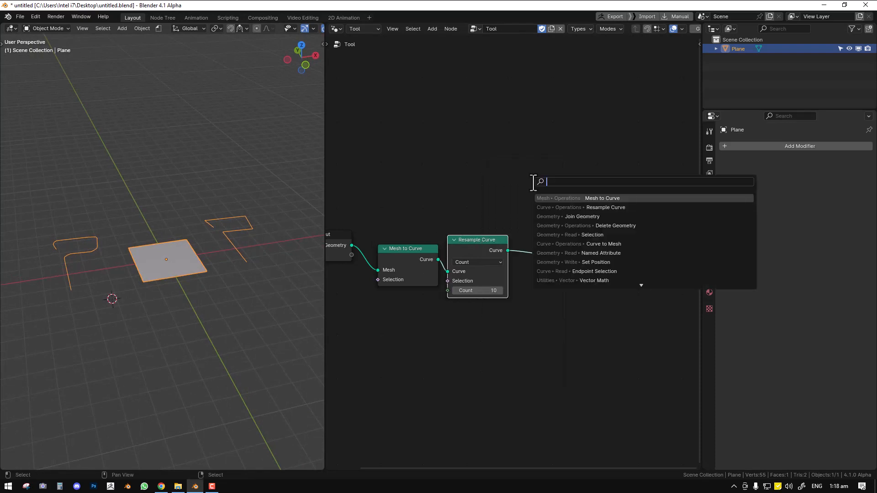
Search 'curve to' and insert a Curve to Mesh node between Resample Curve and Group Output.
type("curve to")
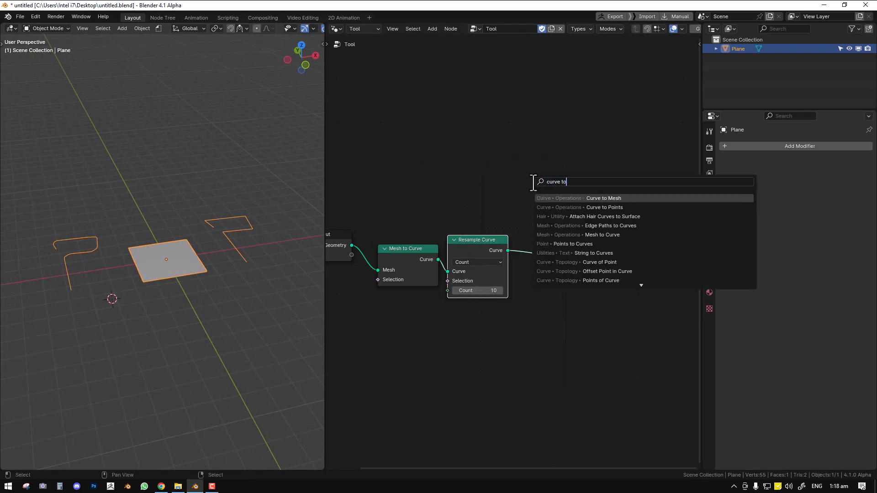
left_click(604, 198)
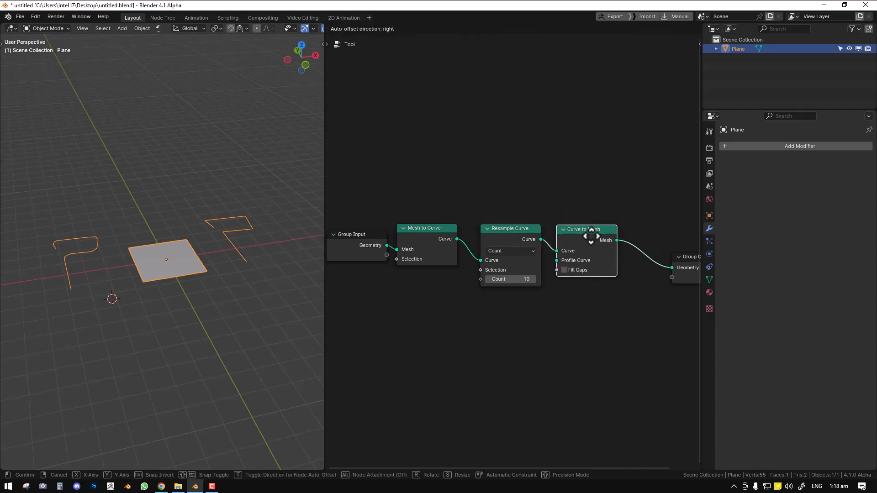
left_click(562, 281)
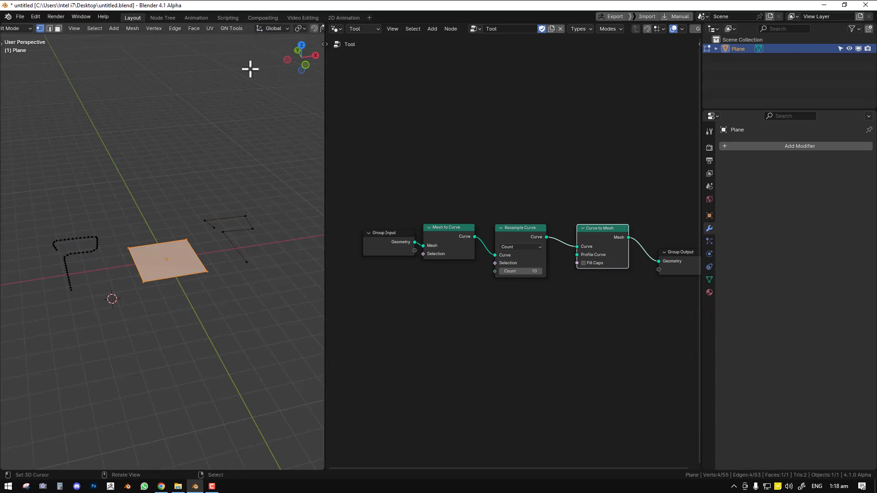
Rename the tool node group from Tool to 'resample 2'.
left_click(103, 28)
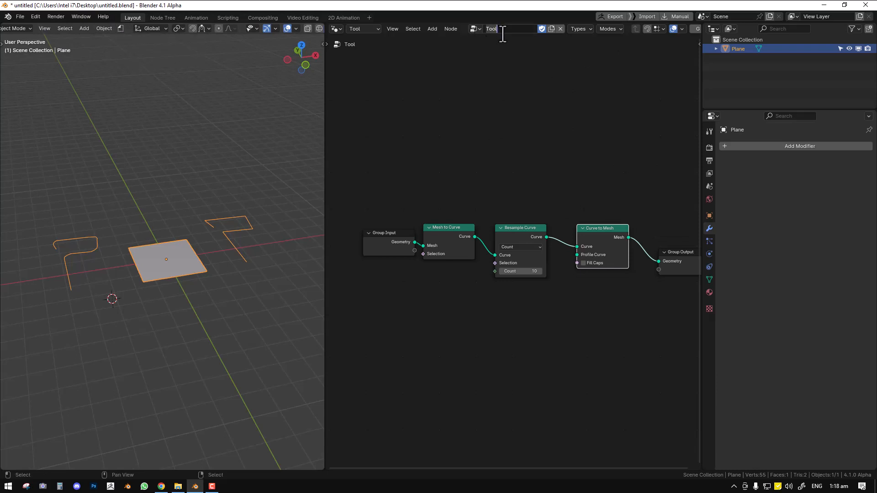
type("resample 2\\")
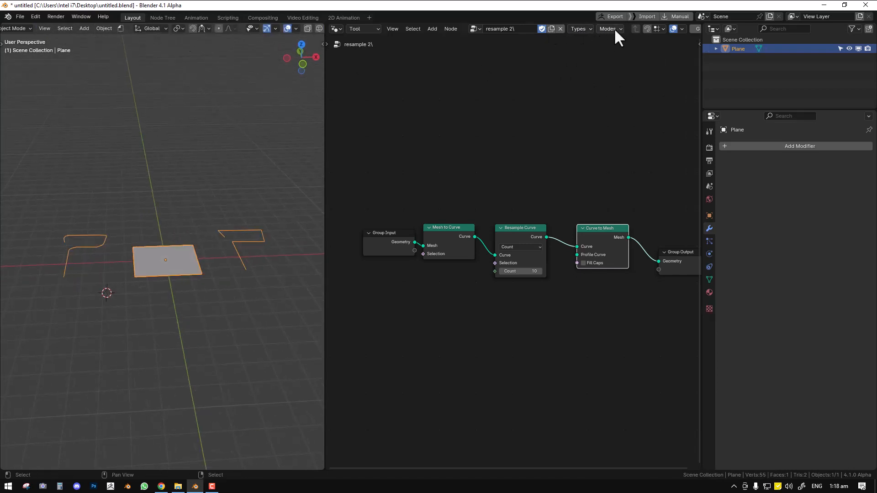
mouse_move(586, 36)
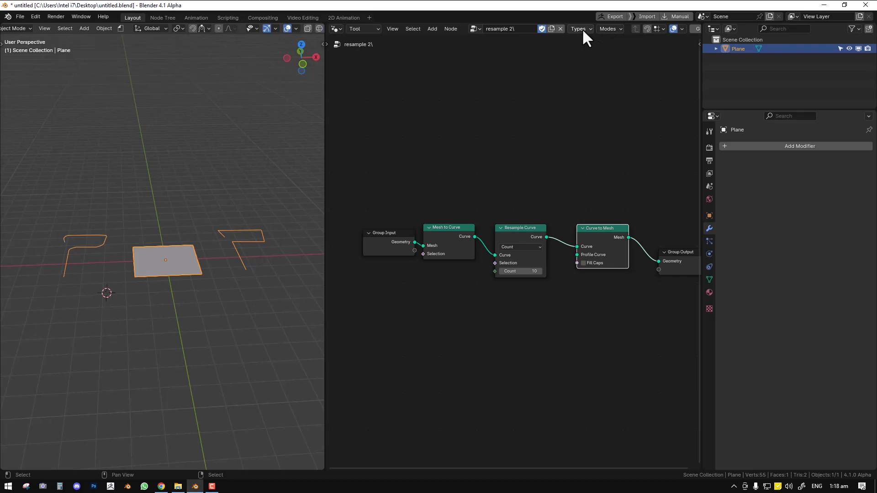
In the Modes dropdown, enable Edit Mode and disable Object Mode for the tool, then enter Edit Mode.
left_click(608, 29)
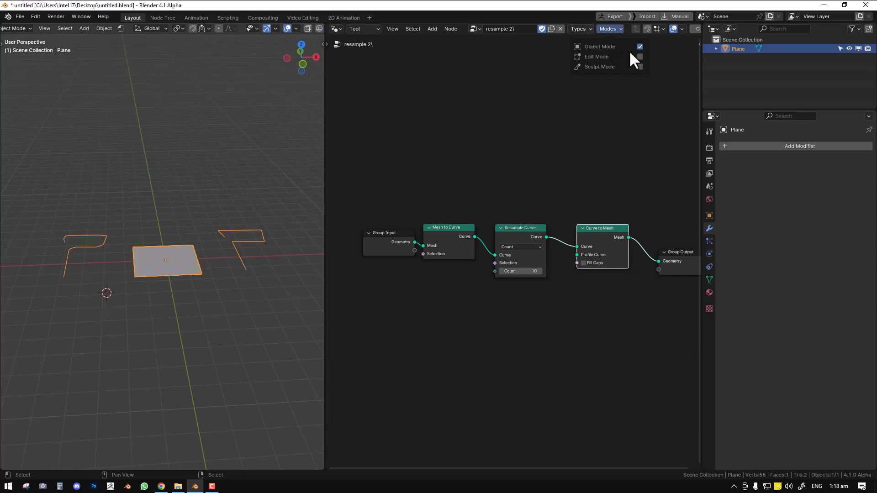
mouse_move(639, 57)
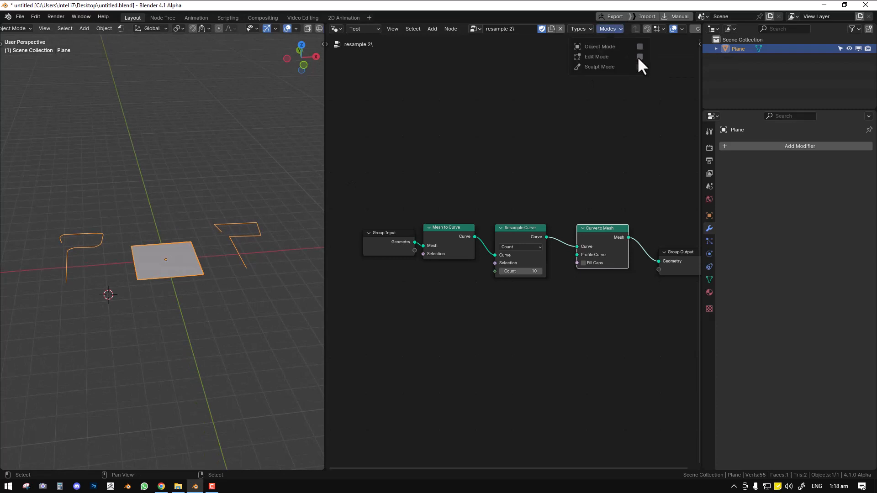
left_click(640, 57)
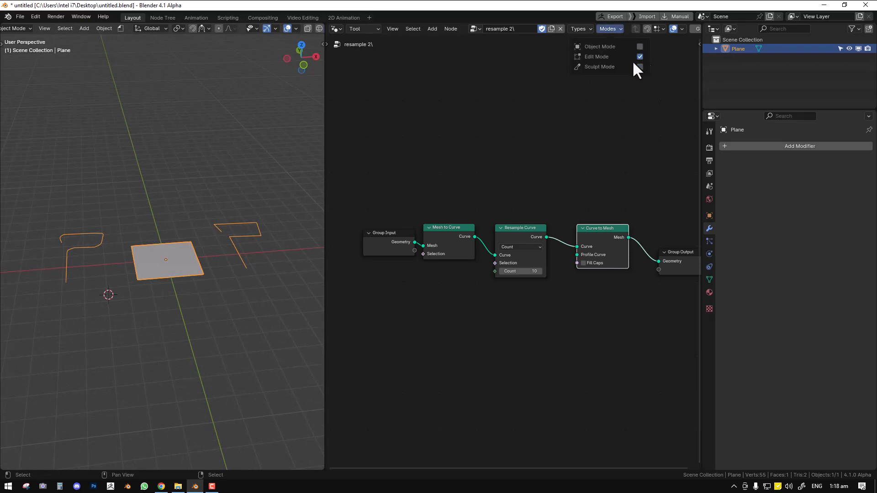
left_click(596, 57)
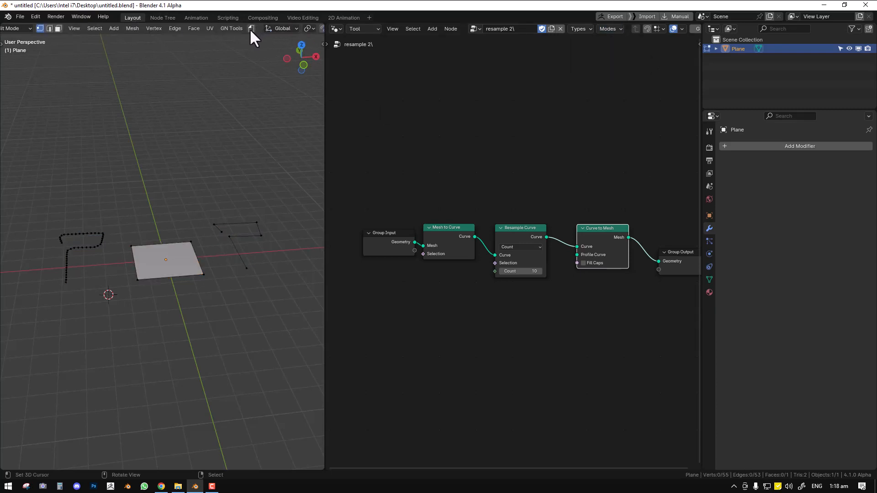
left_click(252, 28)
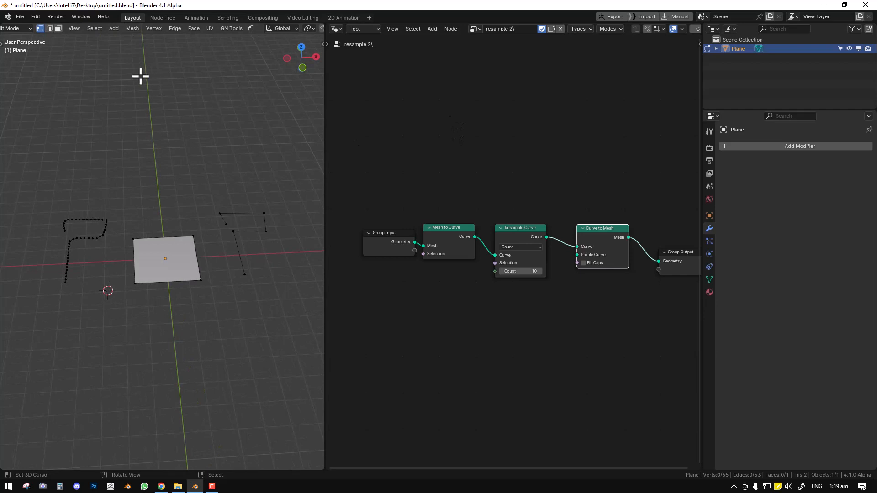
mouse_move(350, 144)
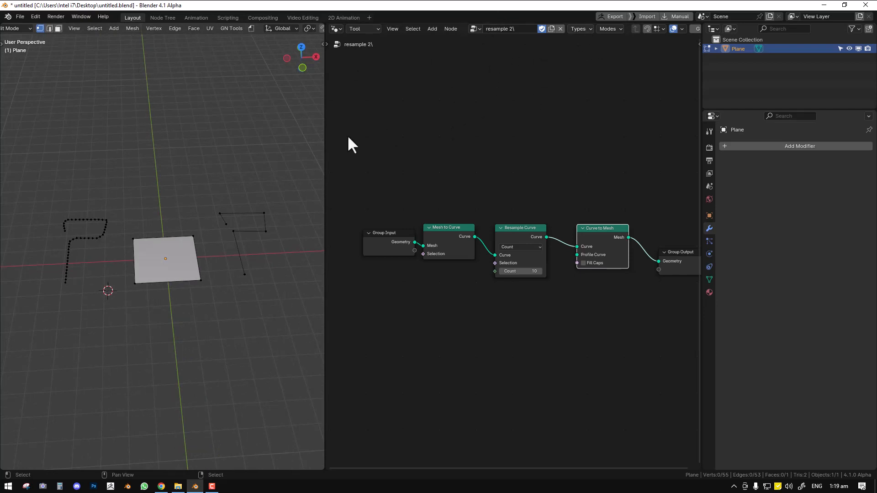
mouse_move(500, 85)
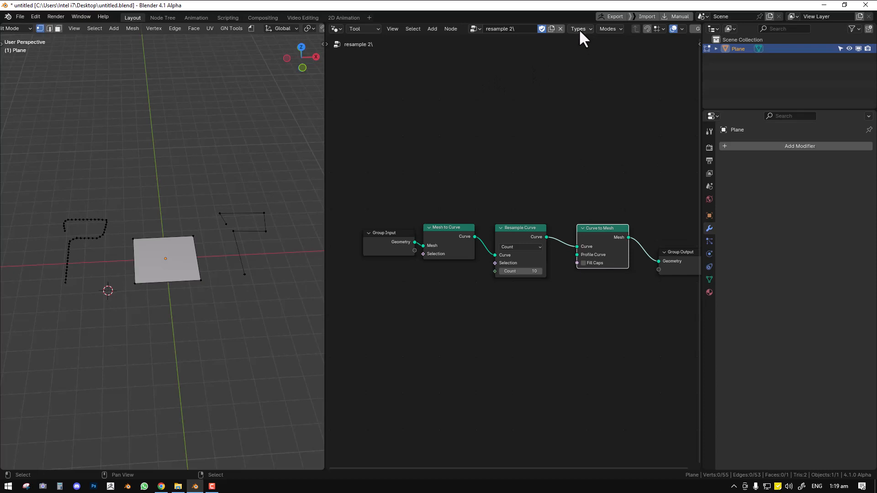
left_click(578, 29)
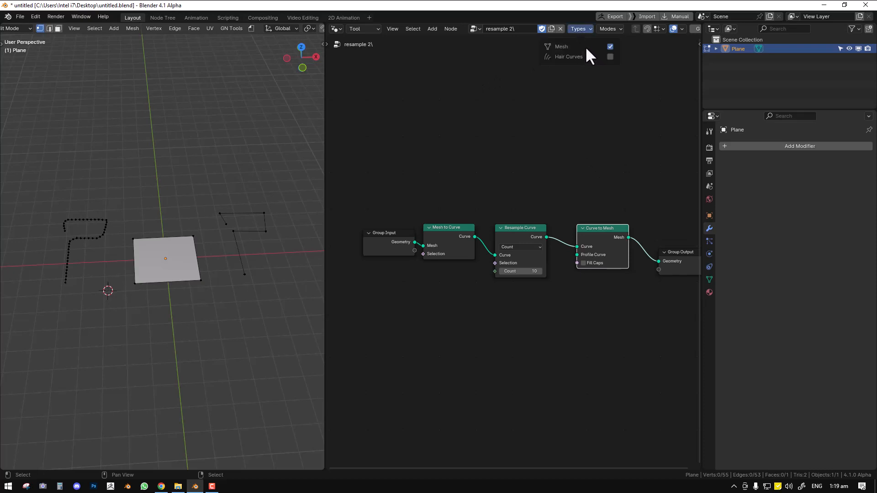
mouse_move(577, 53)
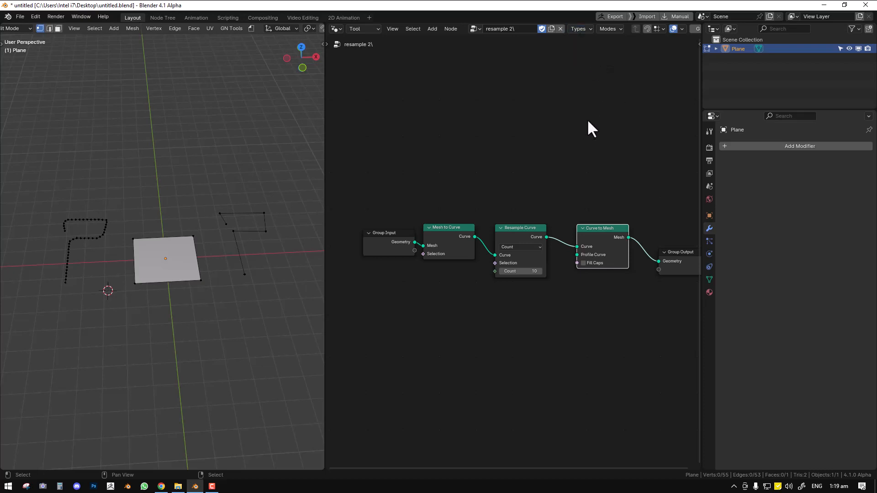
mouse_move(554, 220)
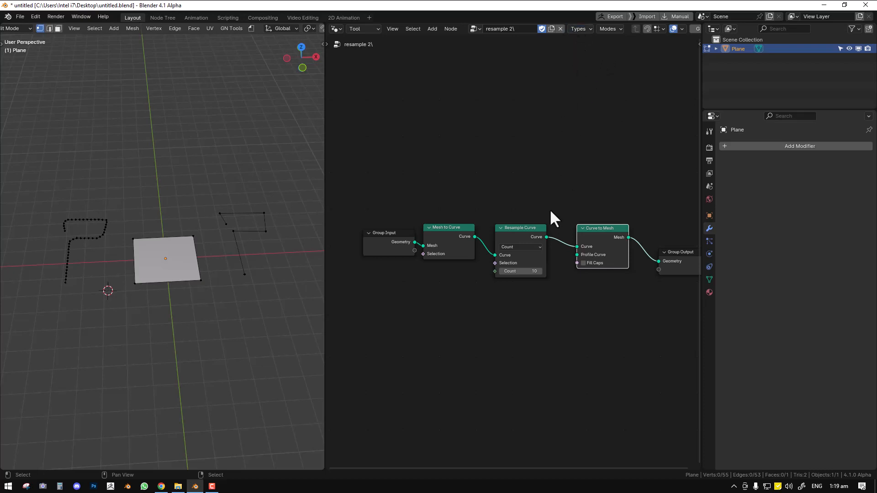
mouse_move(606, 238)
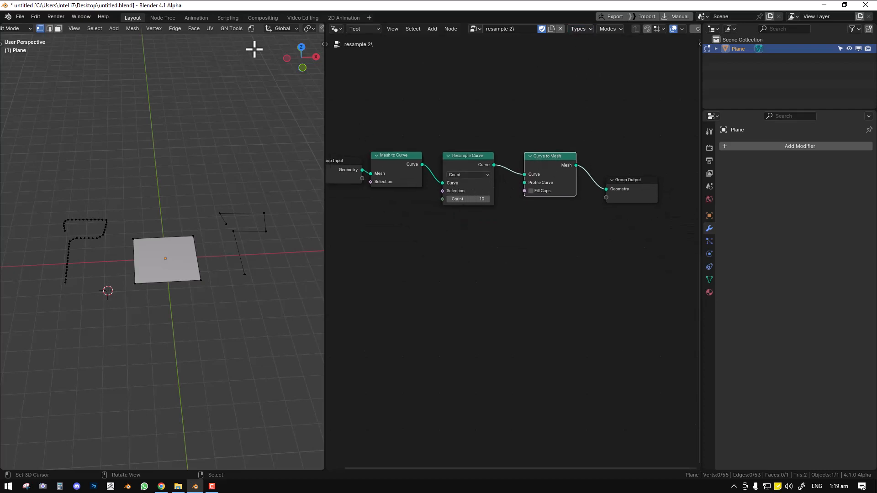
Select the left dotted outline's linked vertices in the 3D viewport.
left_click(84, 246)
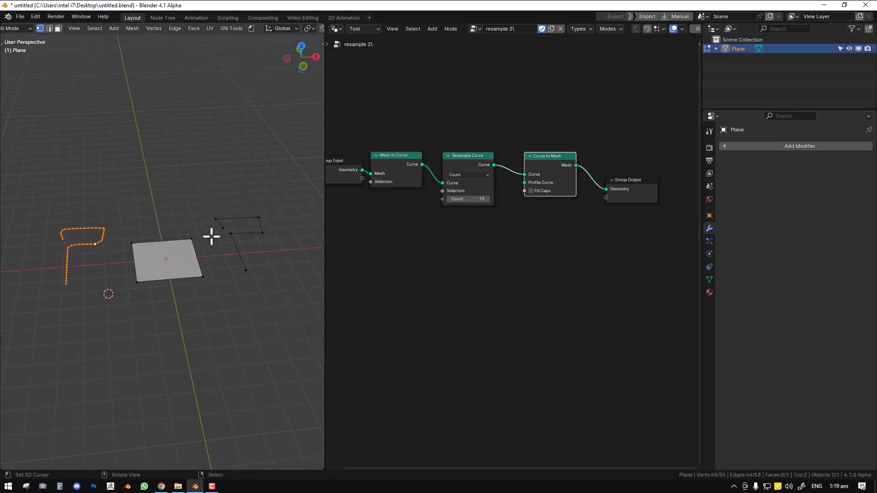
mouse_move(141, 225)
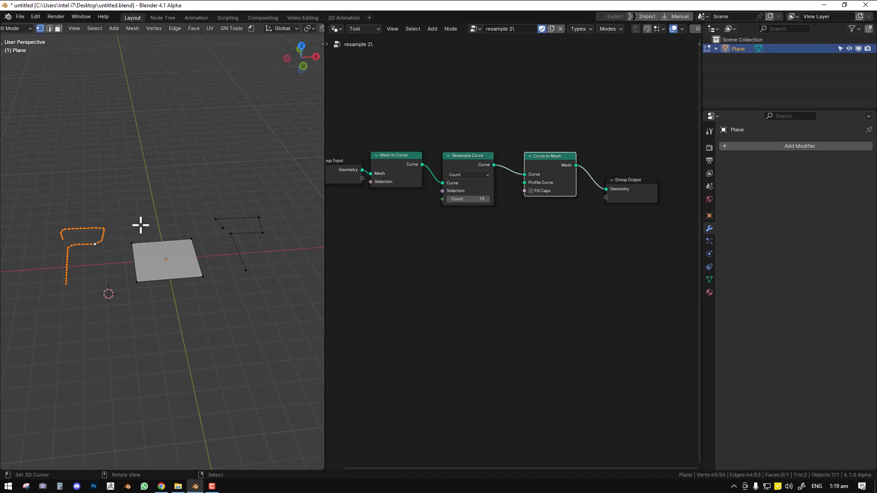
mouse_move(113, 236)
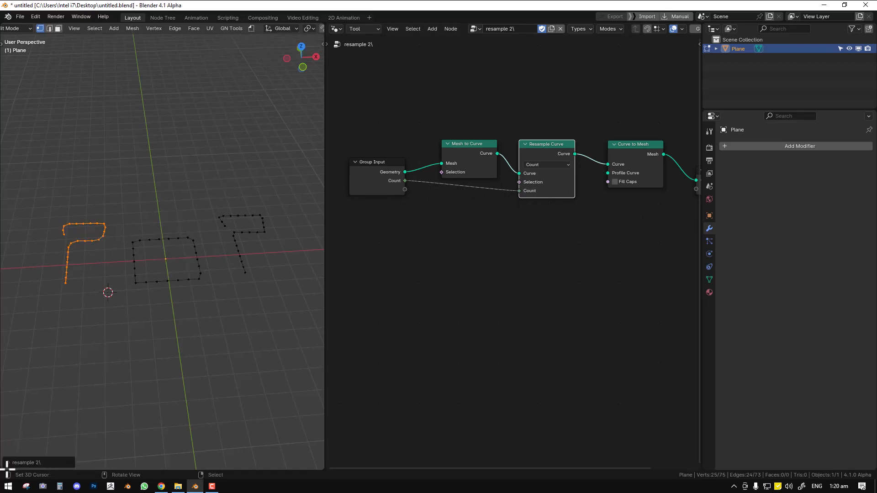
Adjust the exposed Count after running the tool via Edit > Adjust Last Operation.
left_click(25, 463)
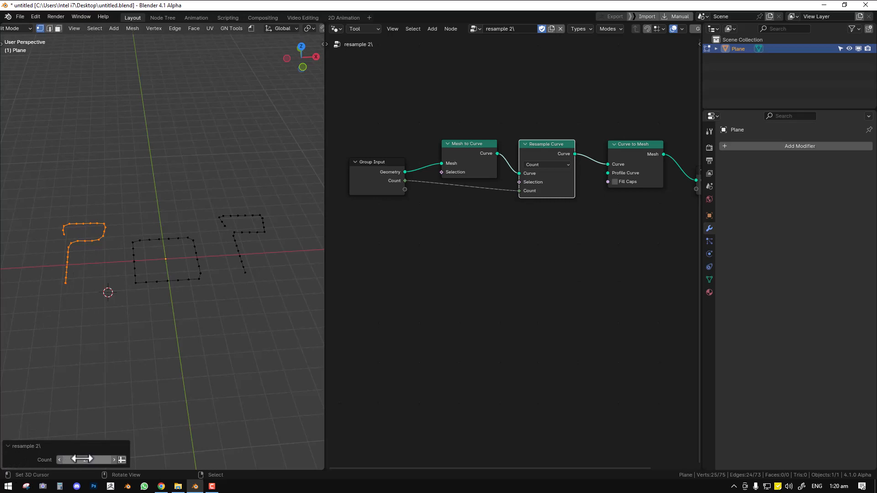
left_click(35, 17)
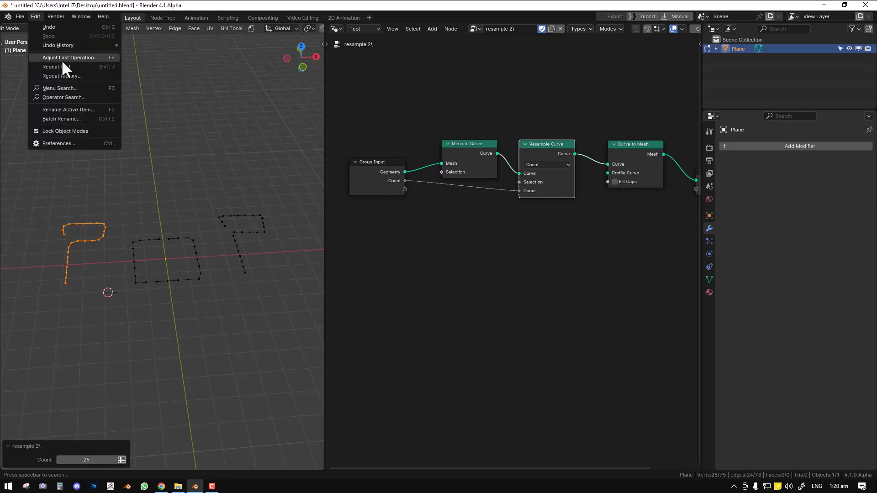
left_click(69, 58)
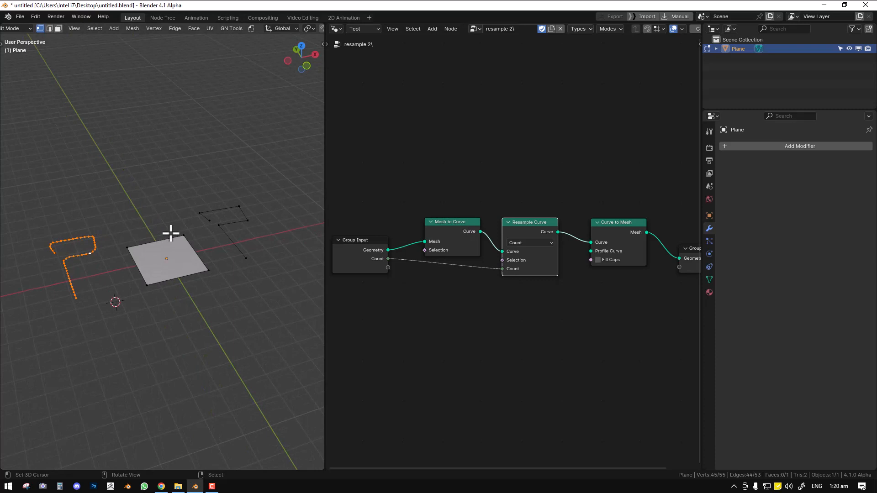
mouse_move(47, 245)
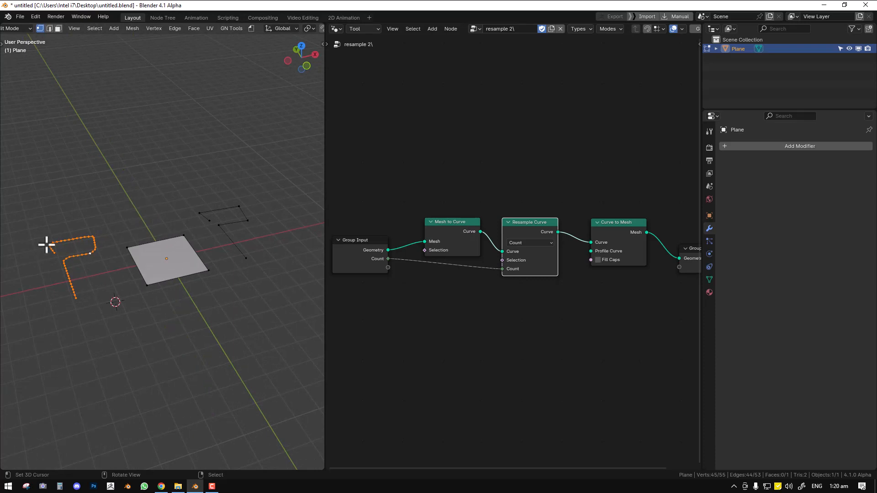
Search 'sele' in the add-node list and insert the Geometry > Read > Selection node.
left_click(432, 28)
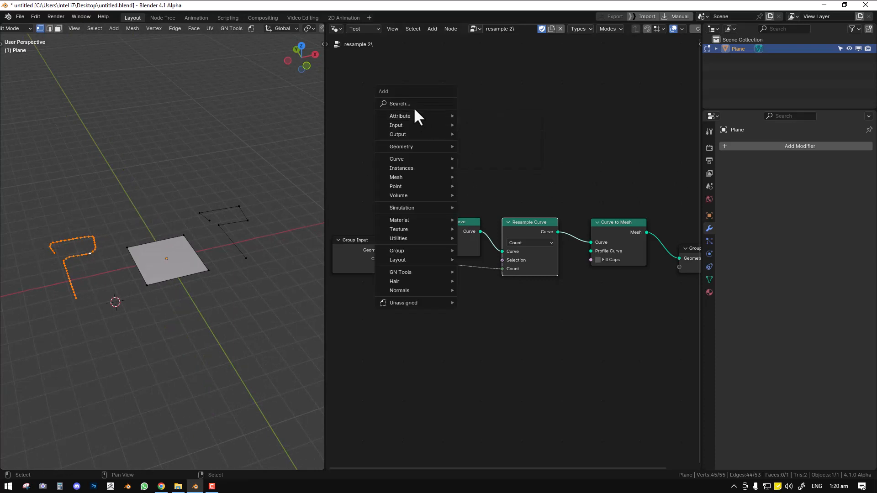
type("s")
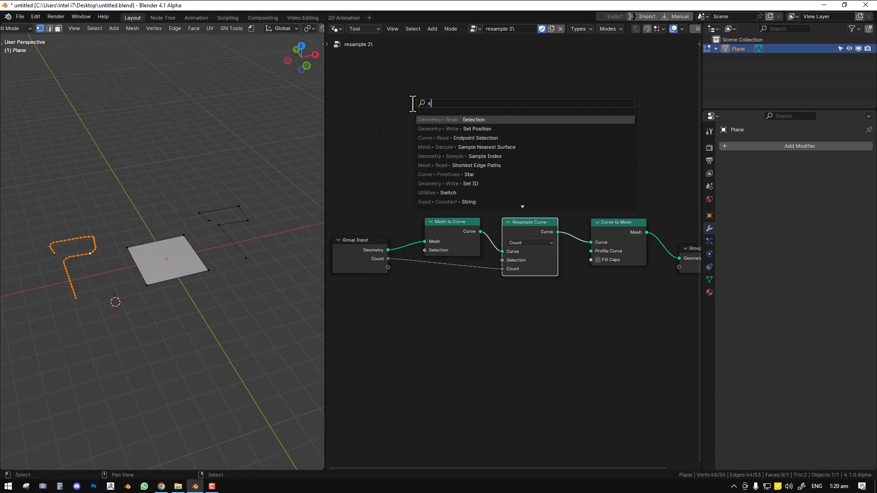
type("ele")
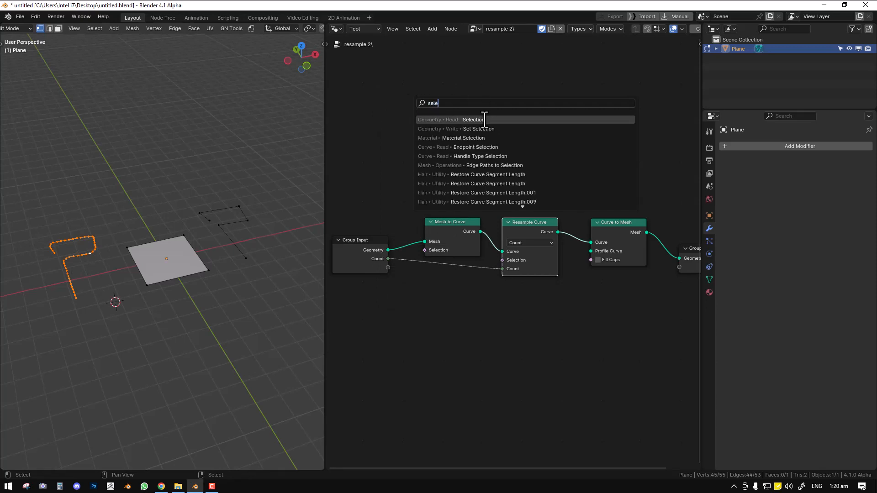
left_click(472, 119)
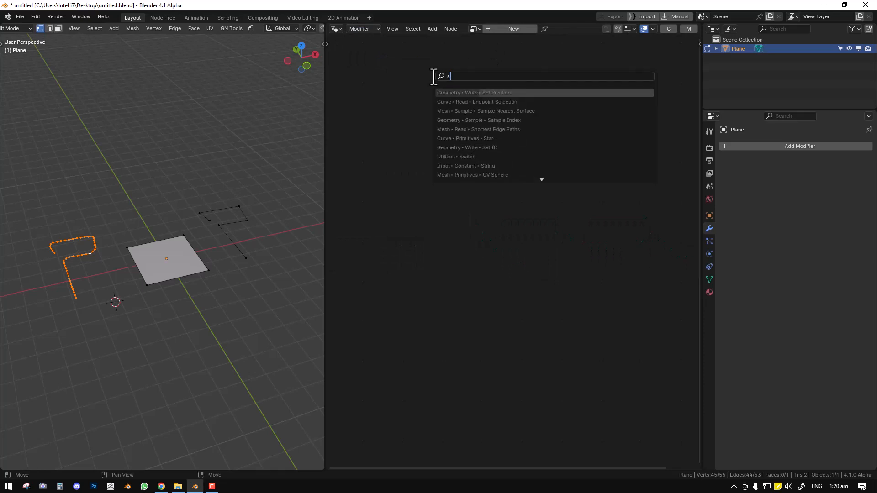
Set the node editor's Geometry Nodes type to Tool to show the resample 2 tree.
type("elect")
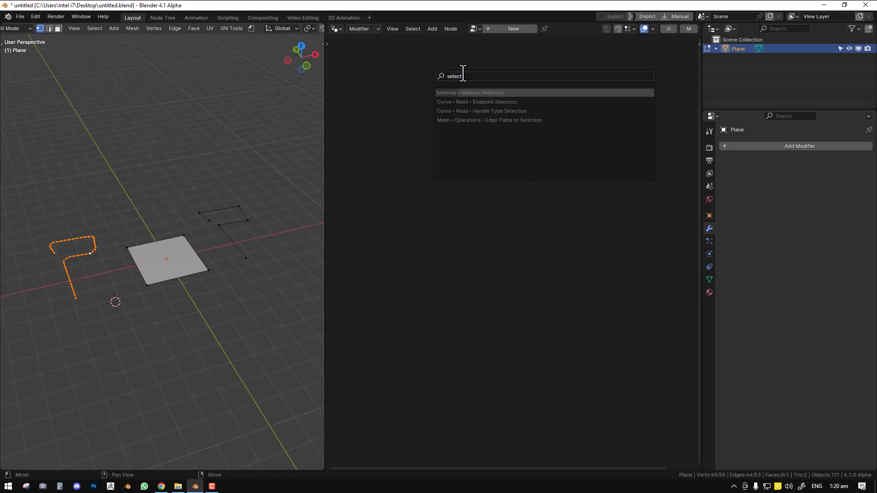
mouse_move(494, 101)
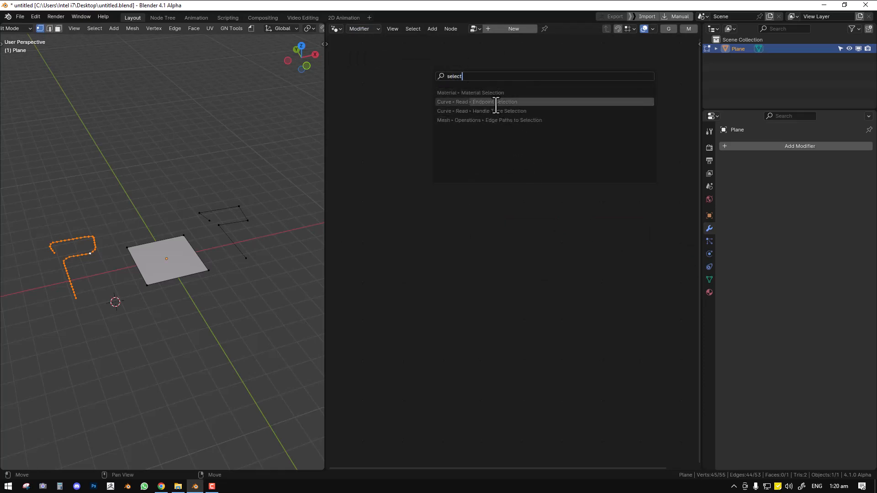
left_click(362, 28)
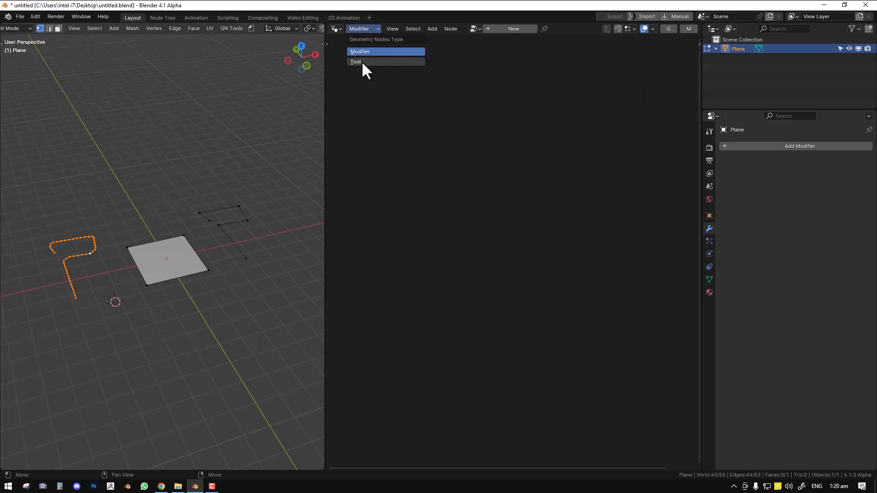
left_click(355, 61)
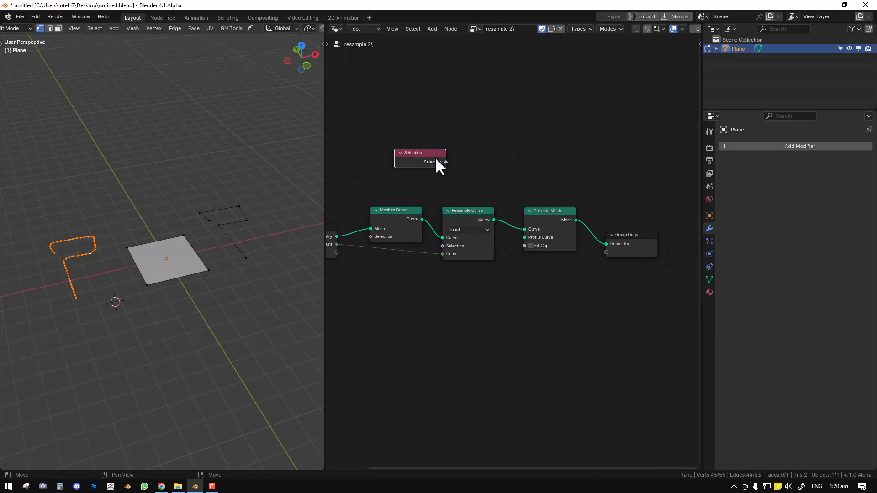
mouse_move(438, 166)
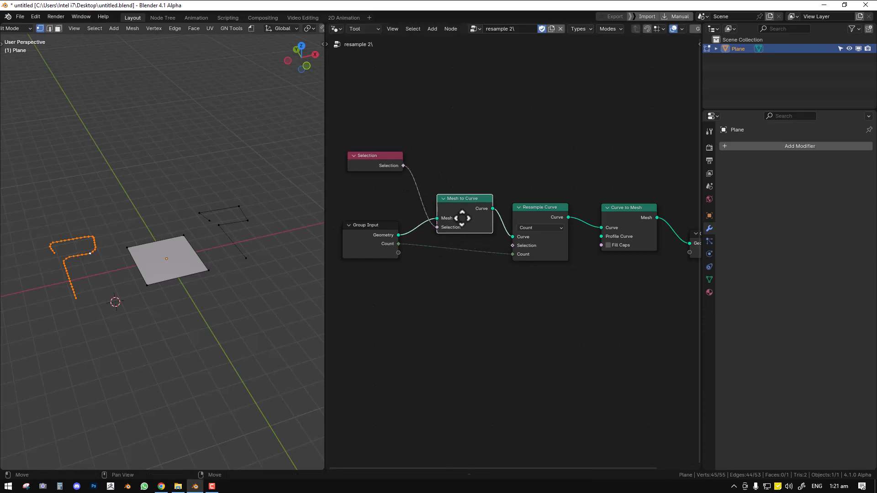
mouse_move(480, 223)
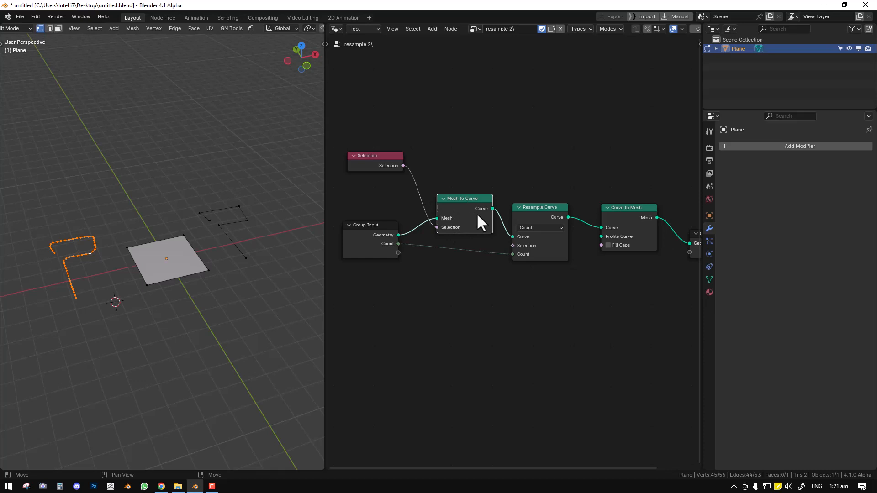
mouse_move(469, 215)
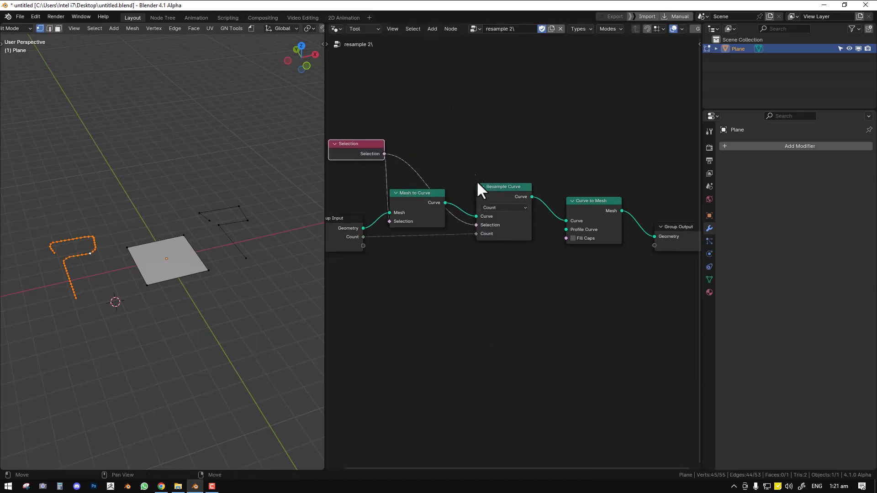
Scroll the node view after wiring Selection into Mesh to Curve and Resample Curve.
scroll("down", 3)
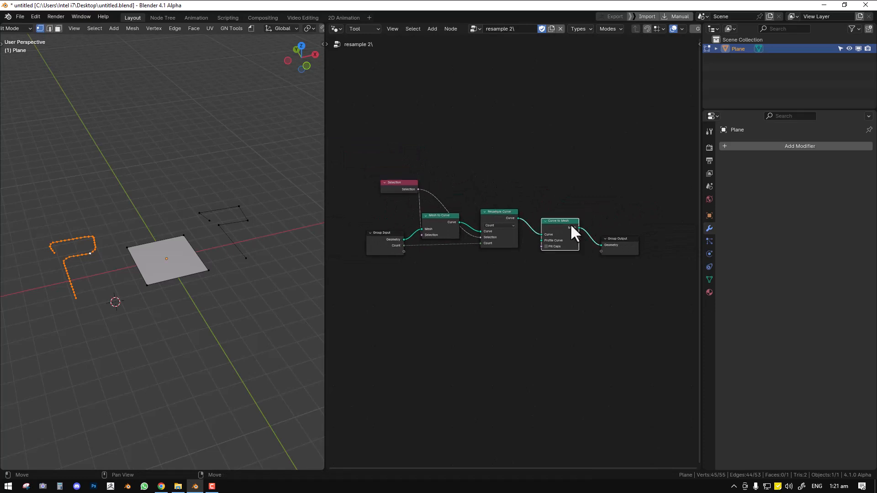
Run resample 2 from the GN Tools menu's Non-Assets on the selected edges.
left_click(255, 28)
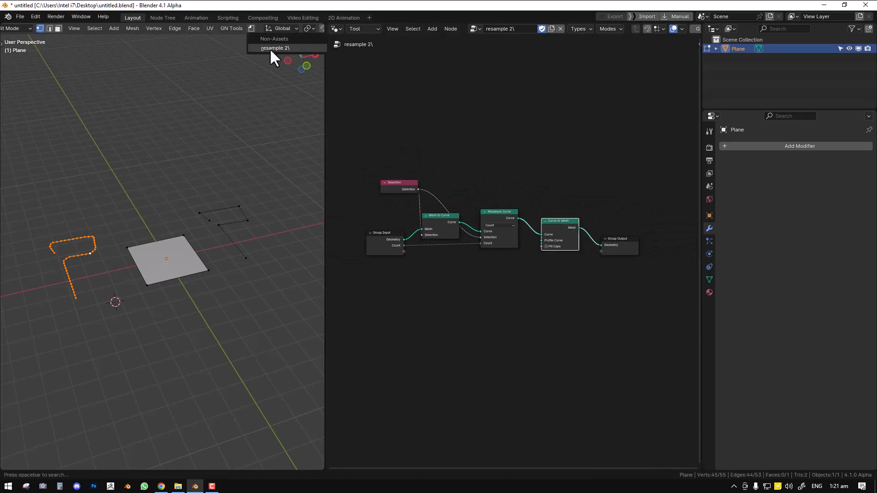
left_click(274, 48)
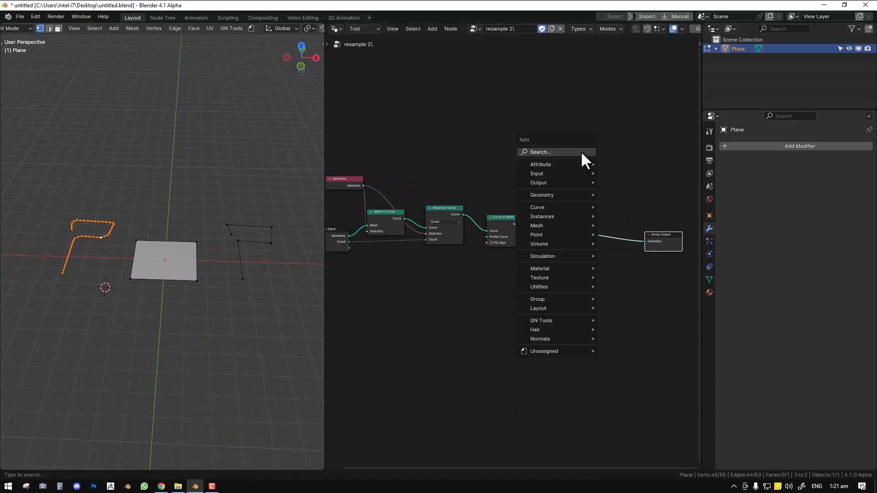
Search 'join' and add a Join Geometry node fed by Curve to Mesh's output.
left_click(540, 152)
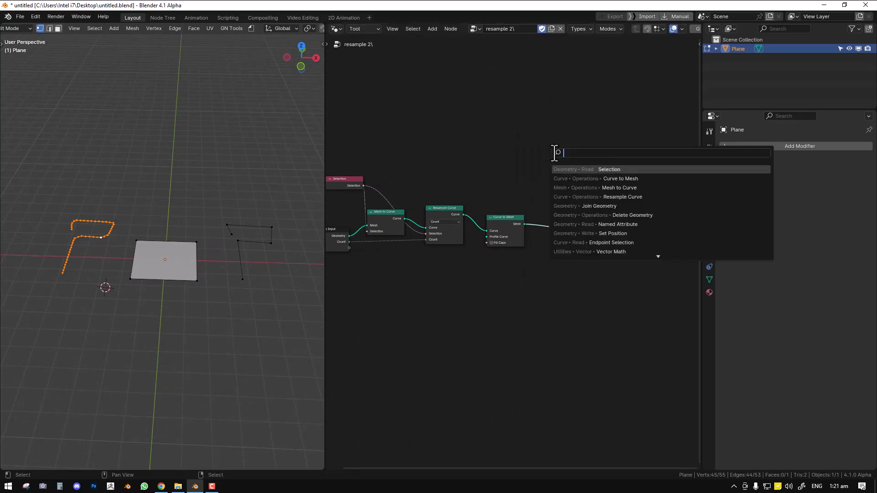
type("join")
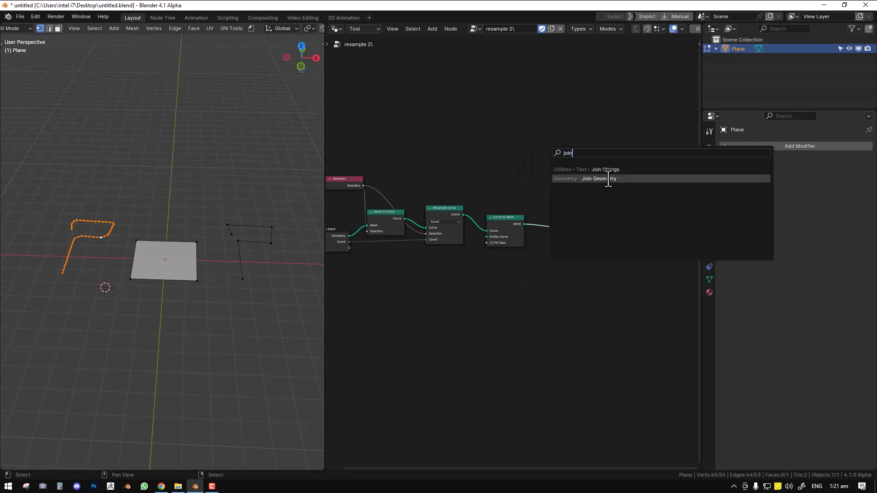
left_click(594, 178)
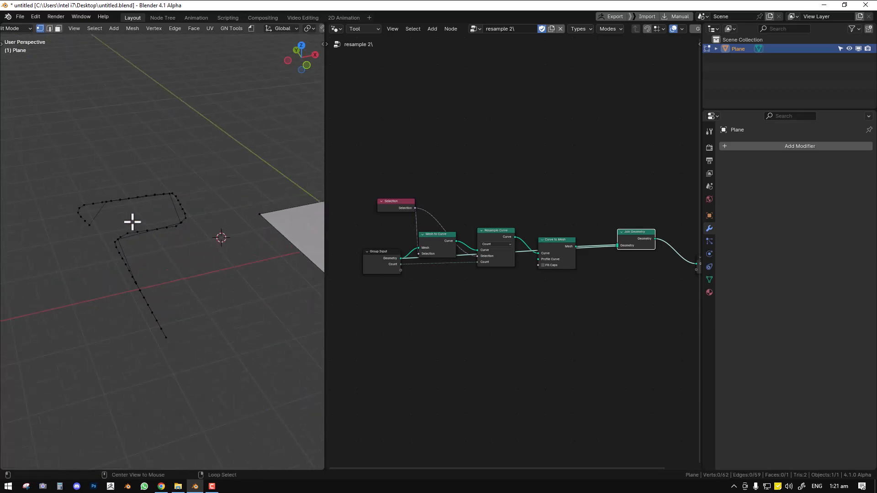
Undo the tool run and Select Linked from one vertex to pick the whole curved path.
key("l")
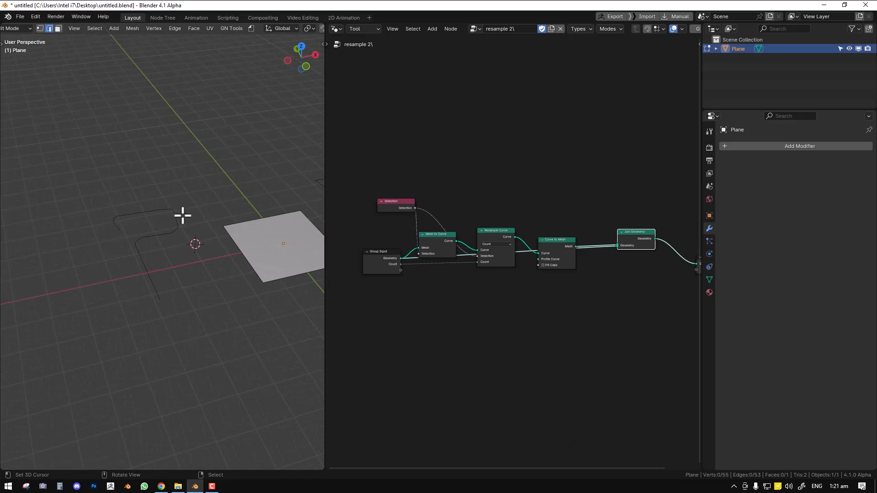
mouse_move(191, 216)
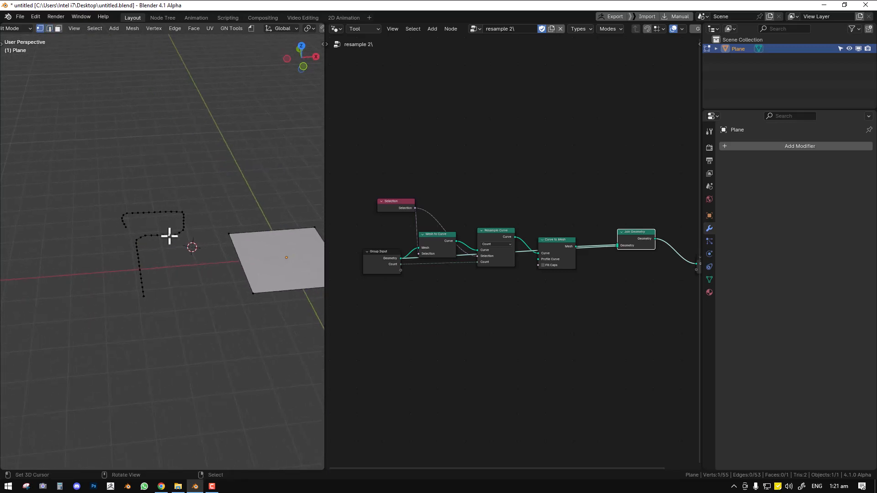
key("l")
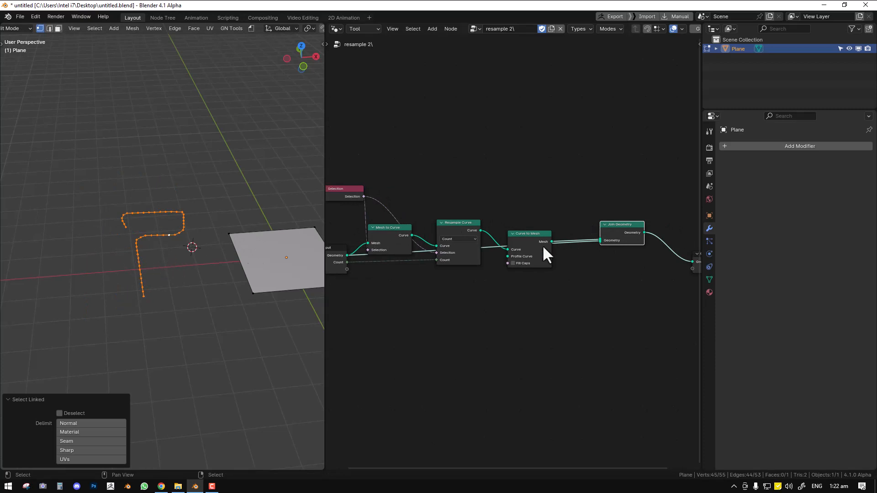
mouse_move(170, 268)
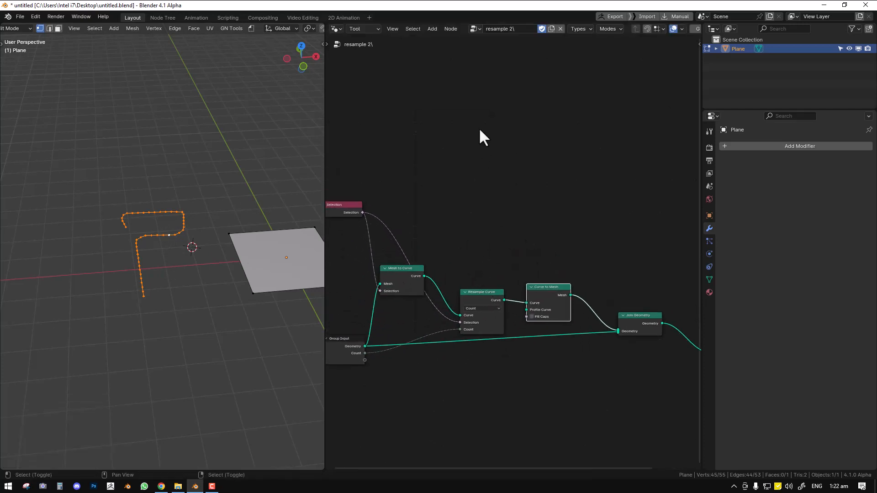
Search 'dele' and add a Delete Geometry node to the tool tree.
type("dele")
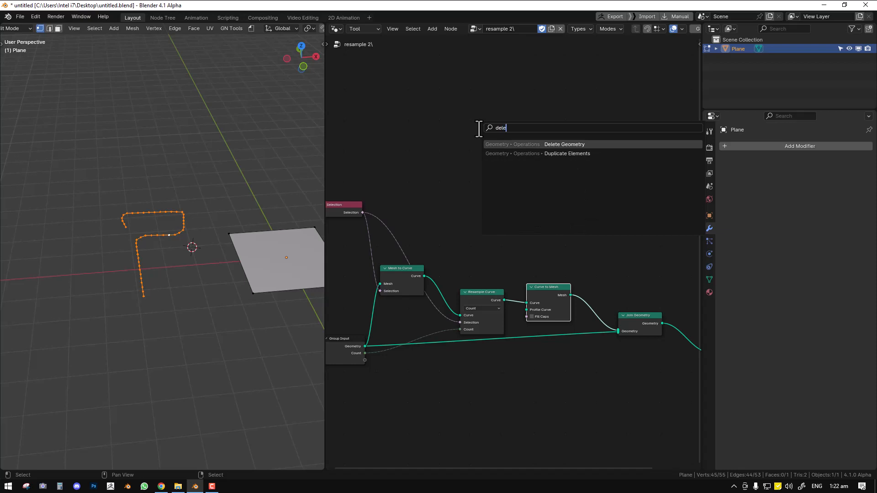
left_click(563, 145)
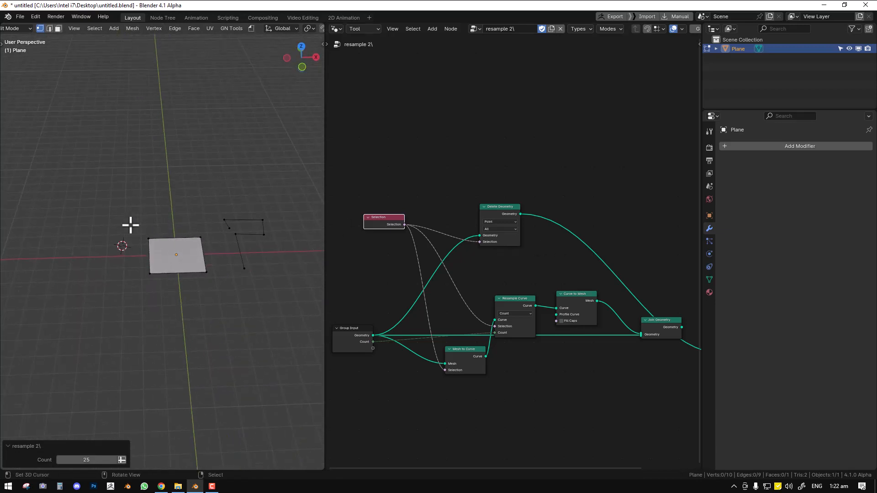
Undo the test run so the tool can rerun with Delete Geometry feeding Join Geometry.
key("l")
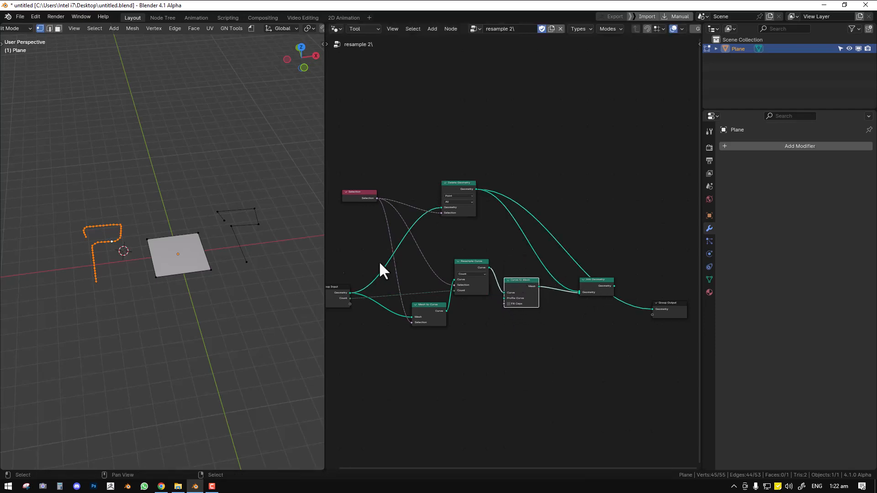
mouse_move(109, 232)
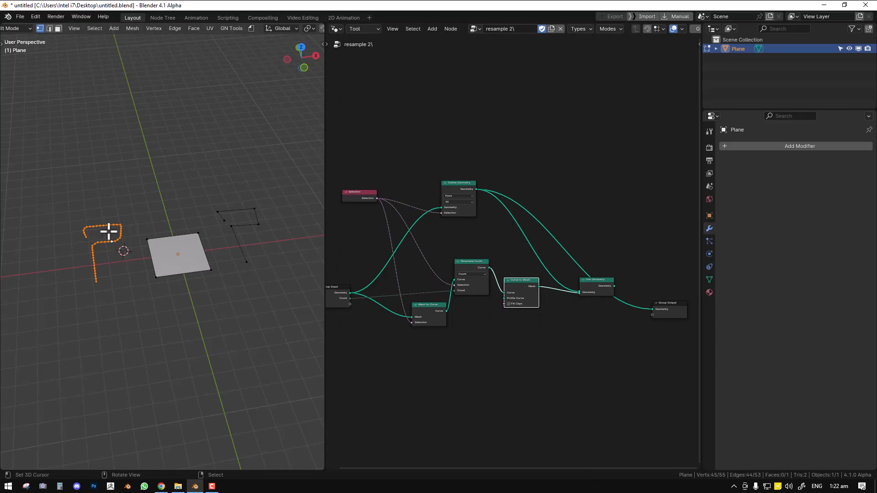
mouse_move(156, 206)
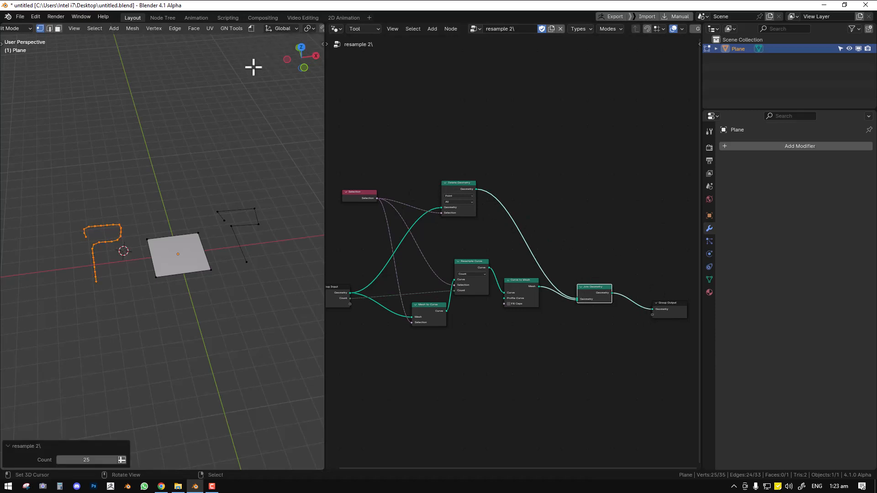
Change Count to 27 then 11 in Adjust Last Operation, then select the square plane.
left_click(113, 460)
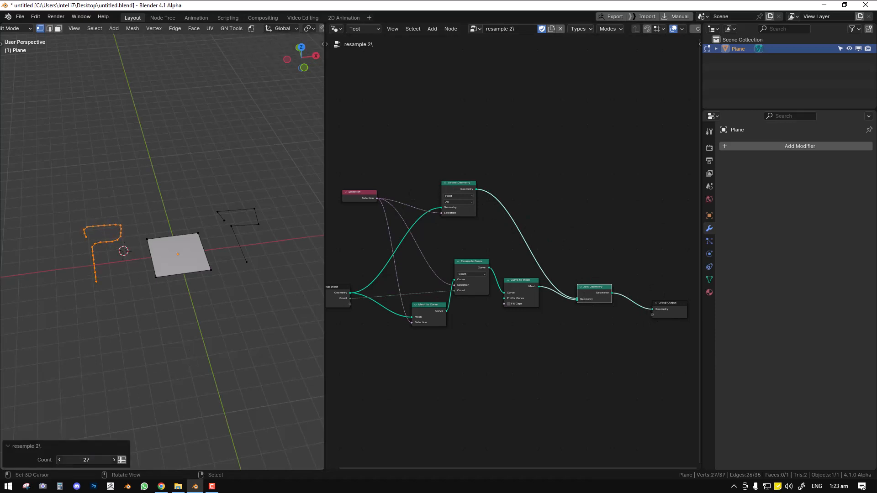
left_click(59, 460)
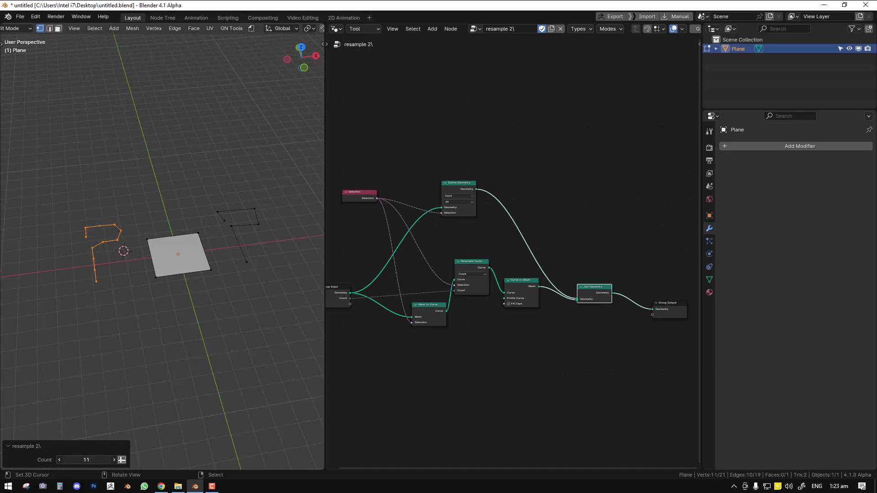
left_click(113, 459)
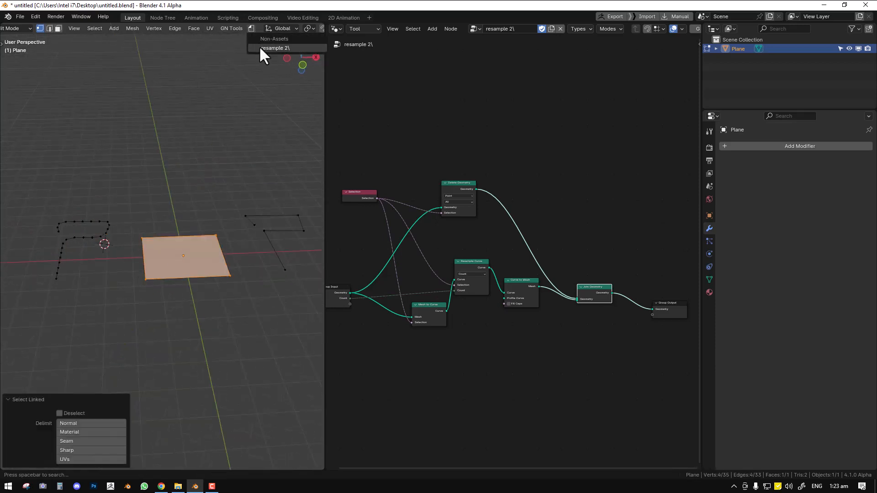
Resample the square plane's edges via GN Tools, then bring up the node group's options.
left_click(275, 49)
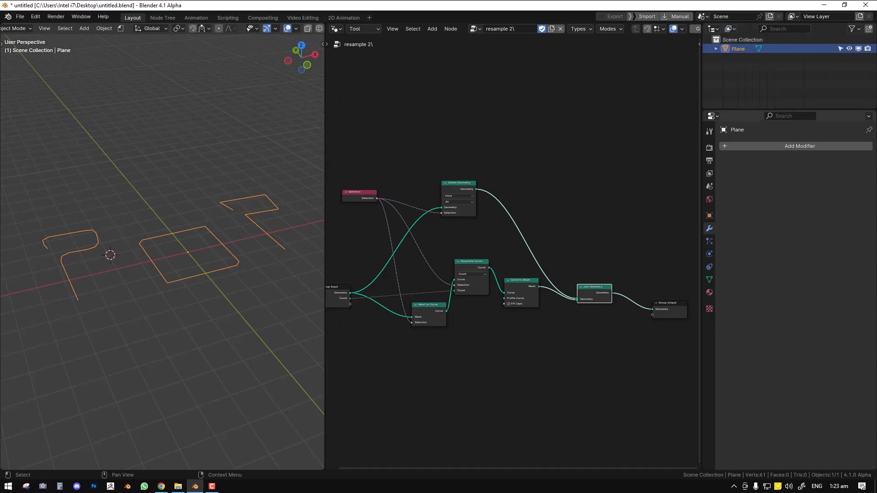
left_click(506, 153)
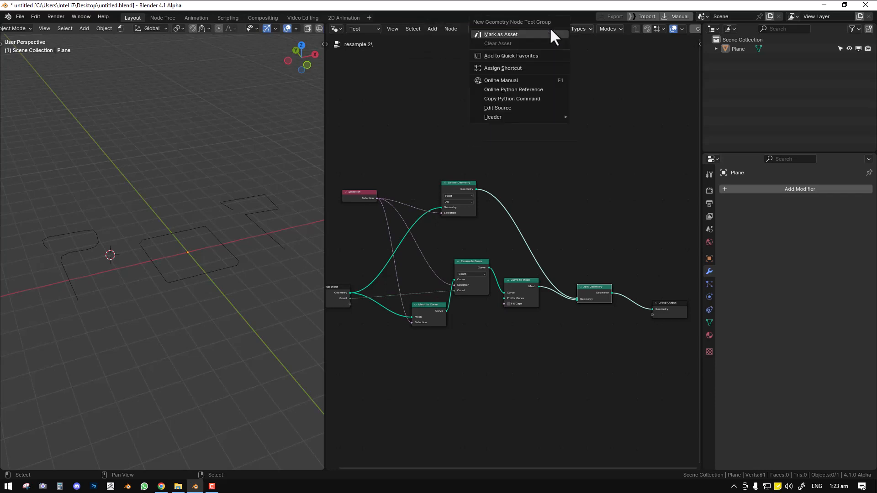
Mark resample 2\ as an asset, locate it under Node Groups in Blender File view, and switch the area's editor type.
left_click(501, 33)
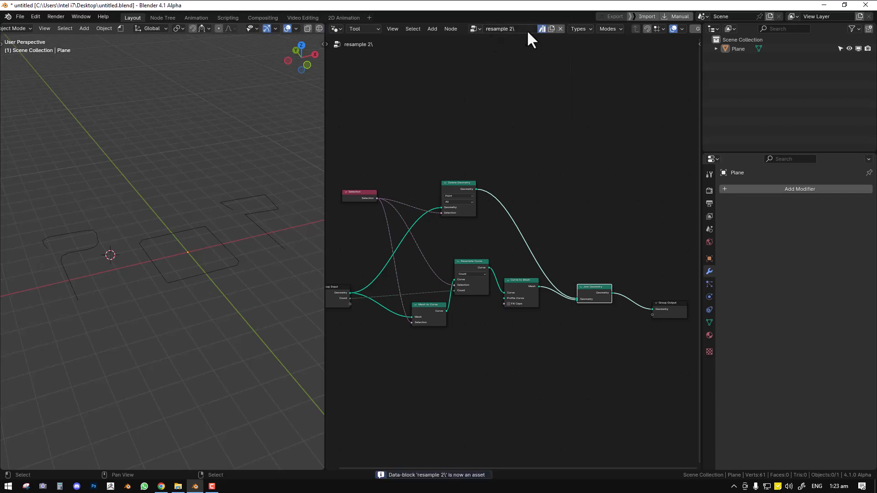
left_click(729, 28)
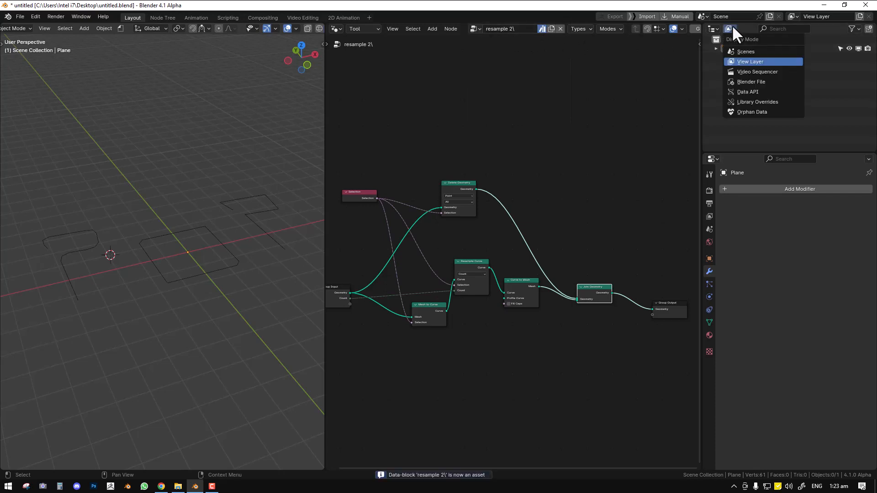
left_click(751, 81)
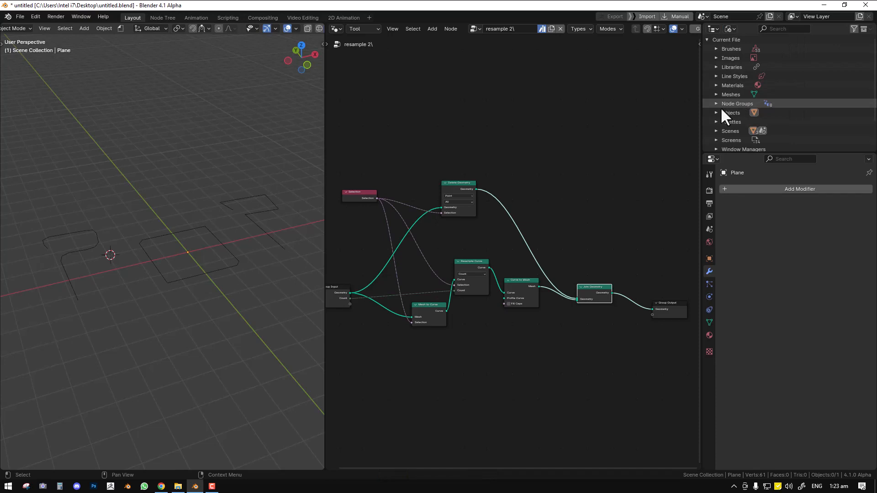
left_click(716, 103)
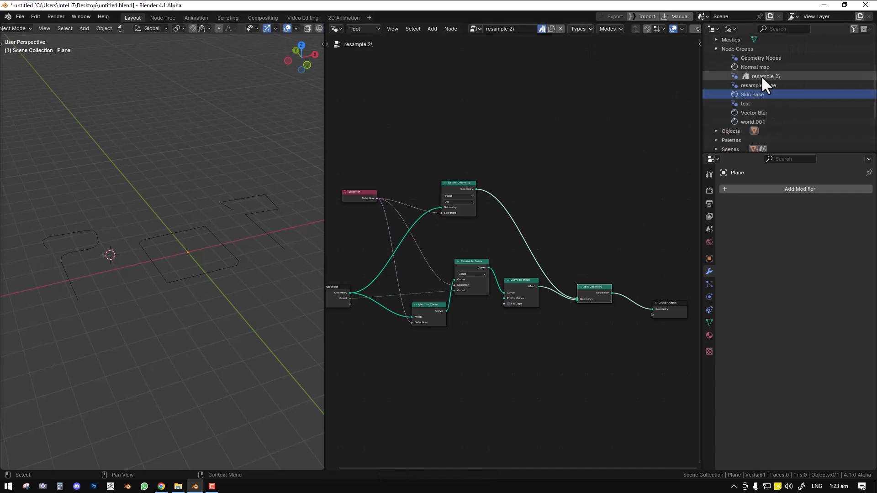
right_click(765, 76)
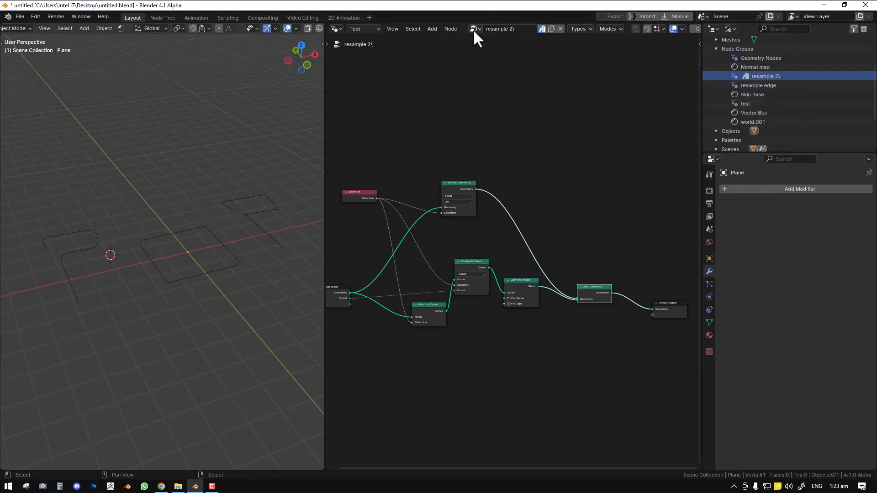
left_click(728, 28)
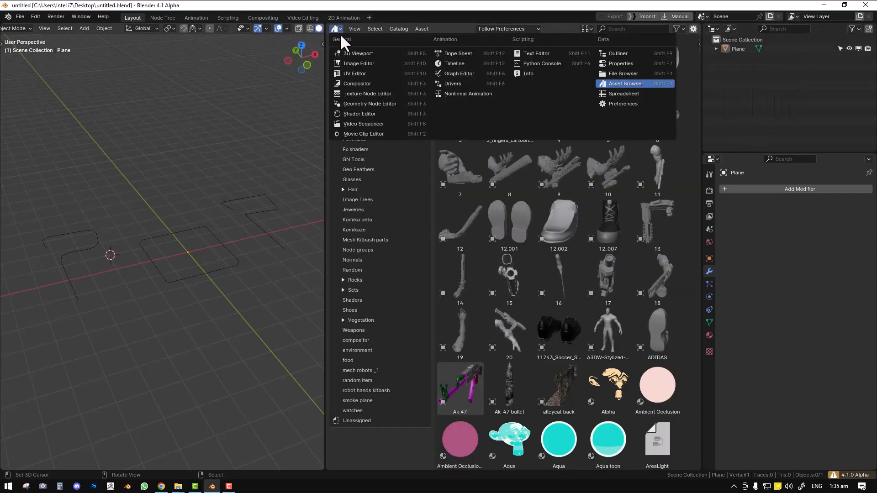
mouse_move(640, 84)
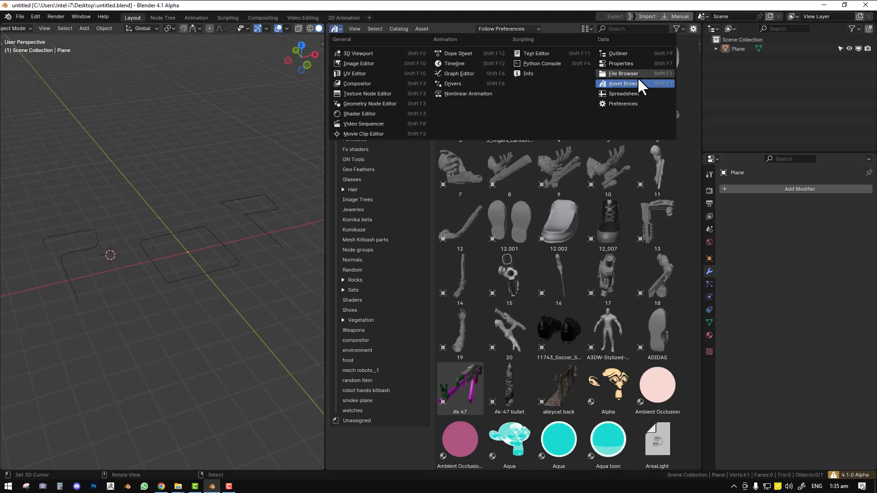
Show Current File assets in the Asset Browser, select resample 2\, and add a catalog named 'test'.
left_click(622, 84)
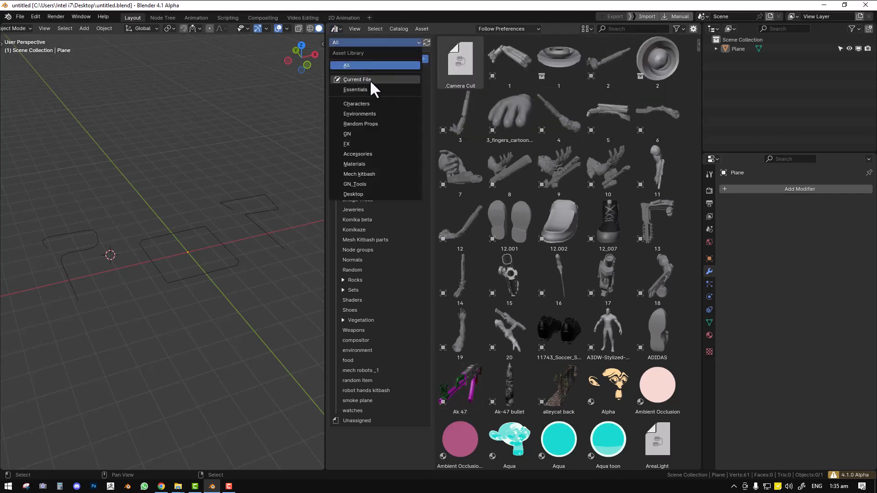
left_click(357, 78)
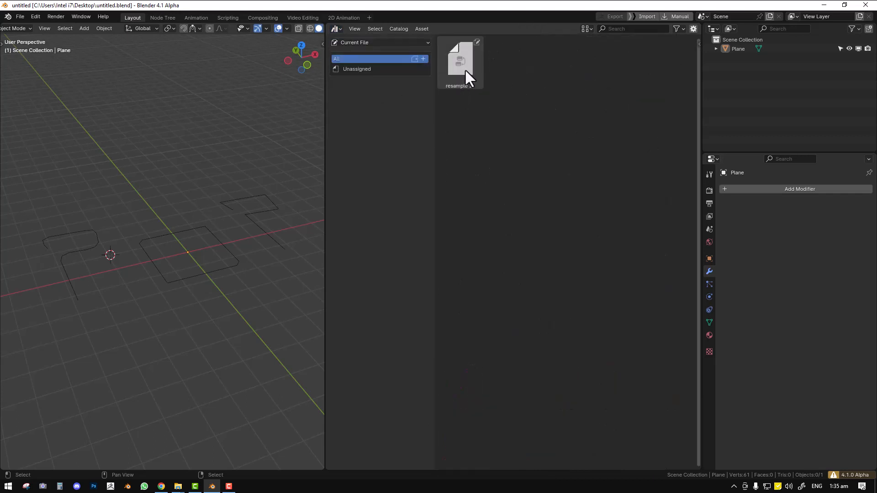
left_click(460, 61)
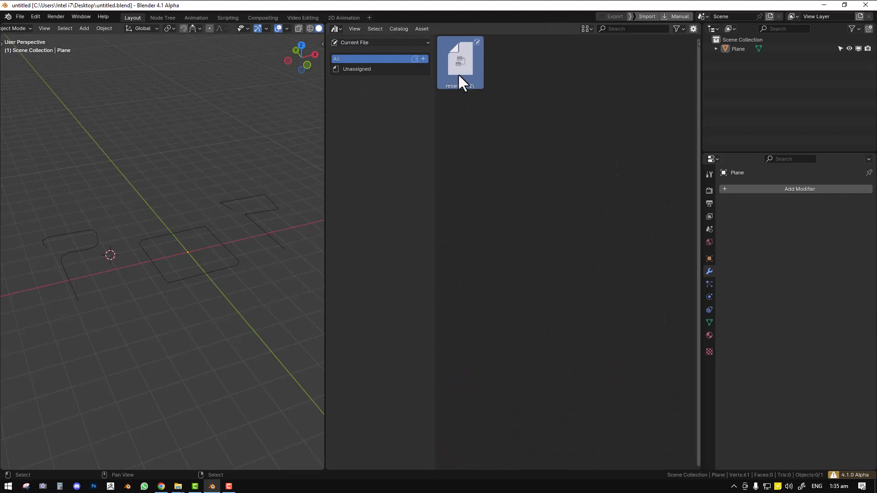
mouse_move(417, 73)
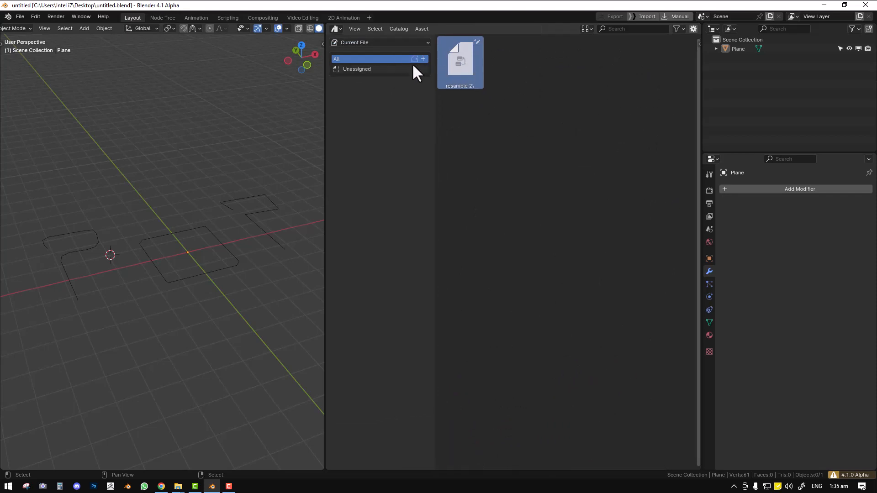
mouse_move(392, 64)
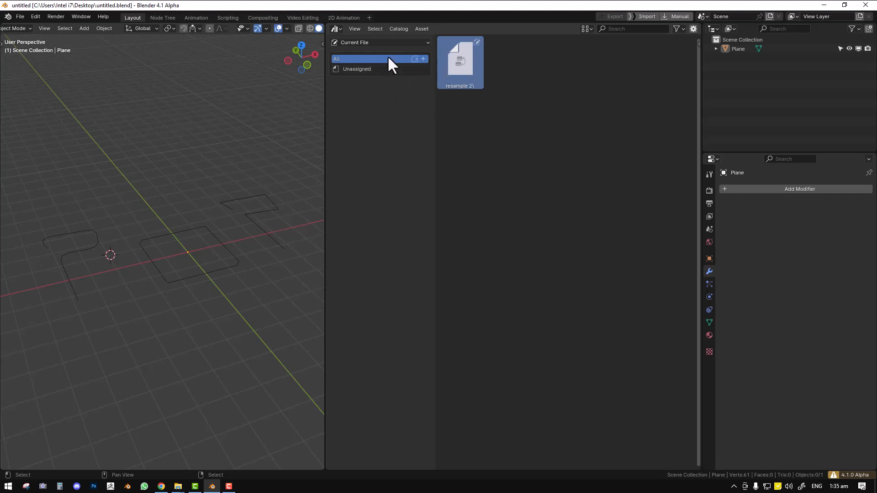
left_click(423, 58)
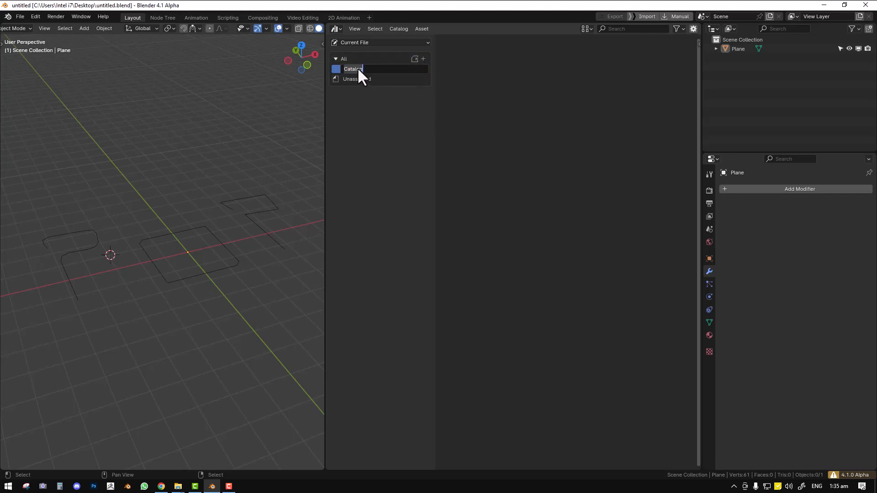
type("test*")
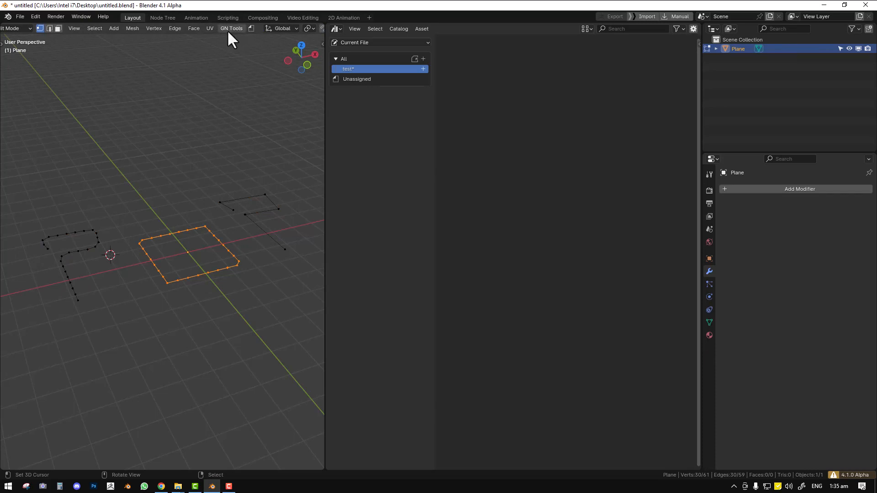
left_click(231, 28)
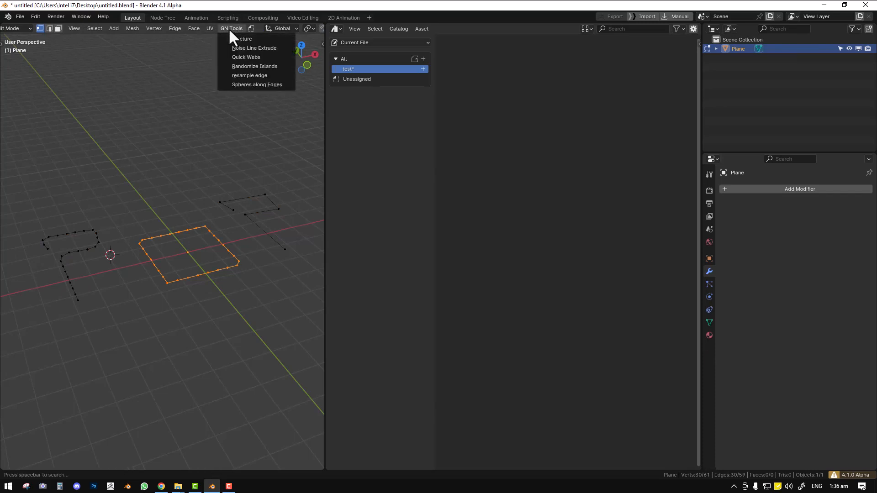
mouse_move(234, 36)
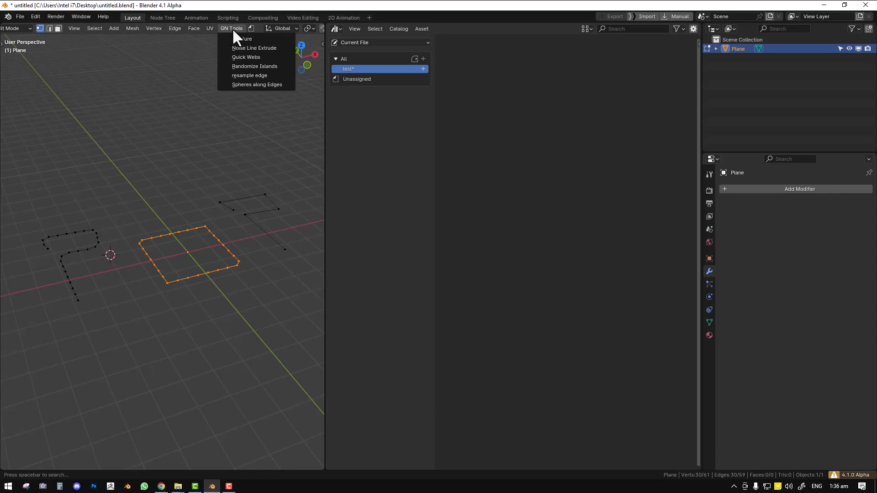
mouse_move(228, 33)
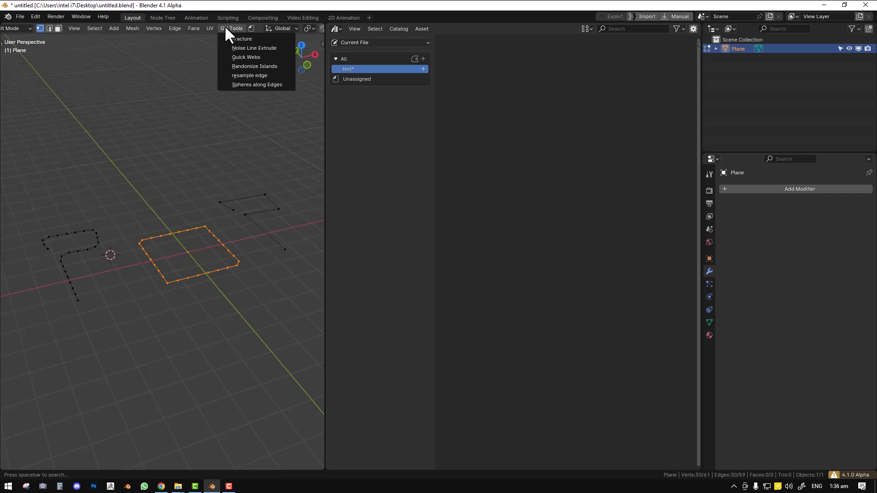
mouse_move(251, 51)
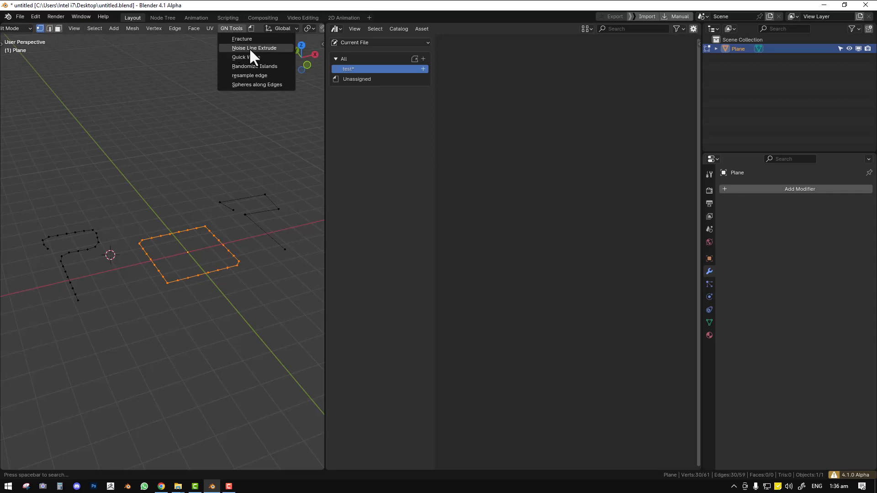
mouse_move(250, 56)
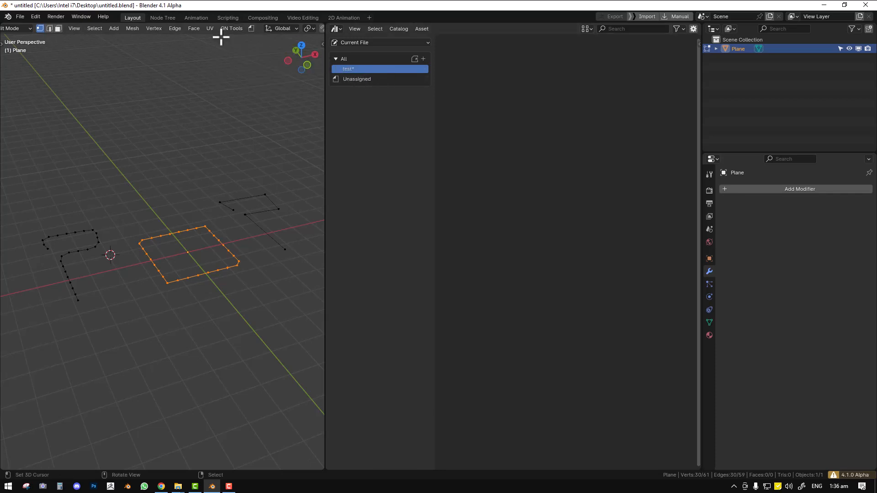
left_click(231, 29)
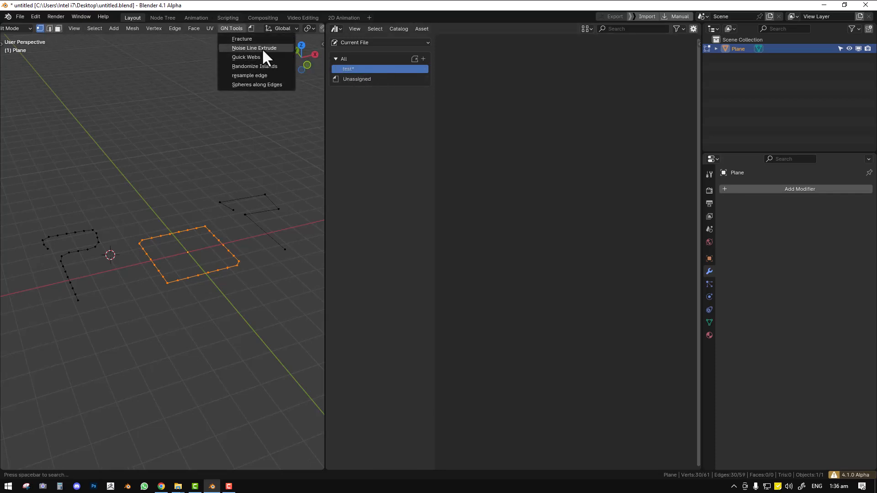
mouse_move(261, 40)
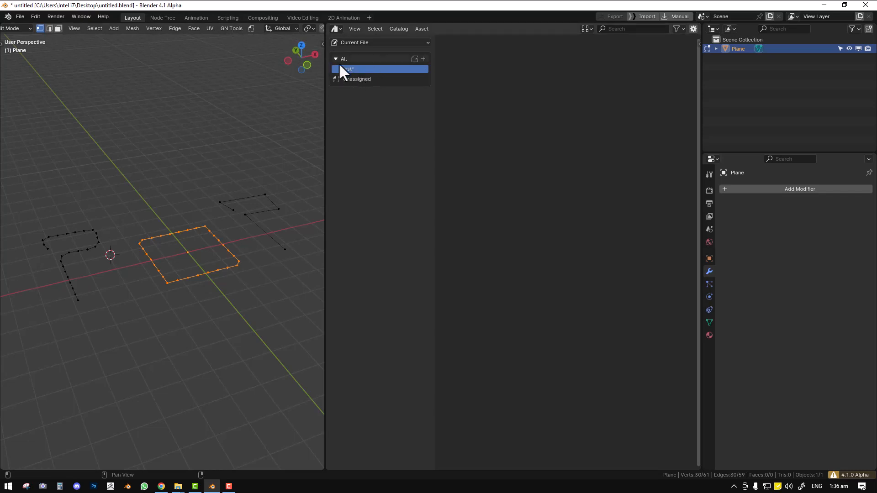
left_click(230, 28)
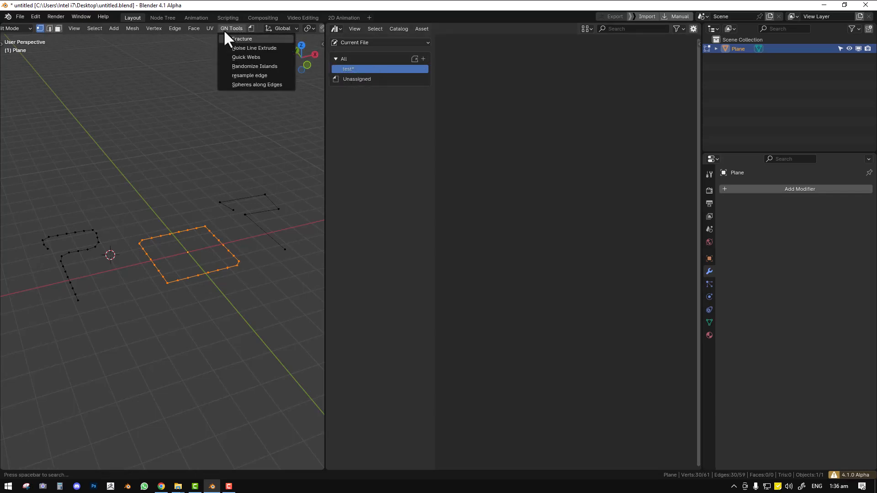
mouse_move(256, 84)
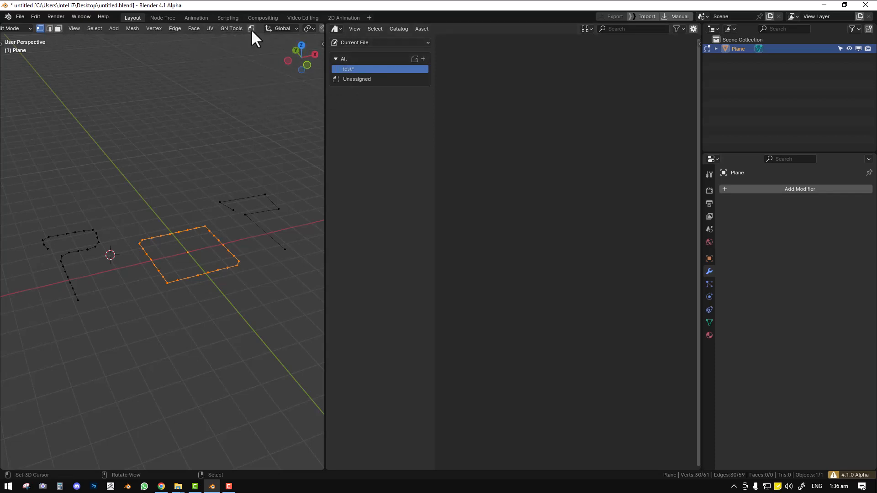
mouse_move(372, 74)
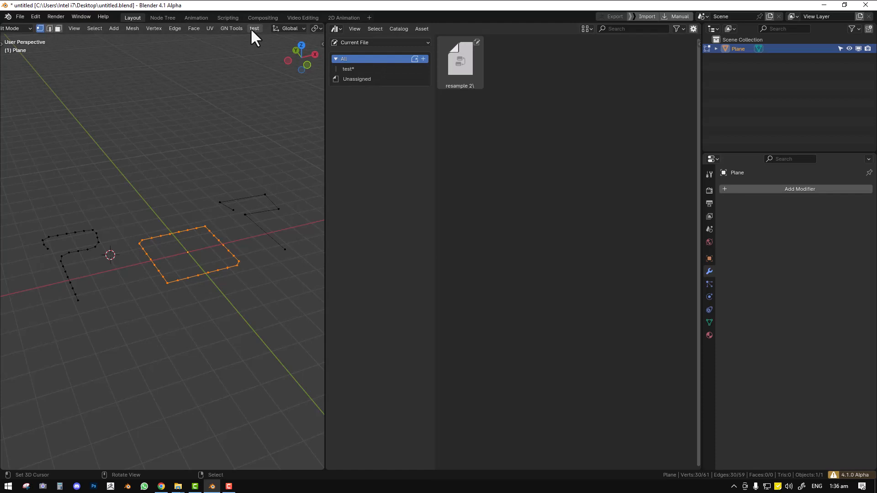
mouse_move(263, 44)
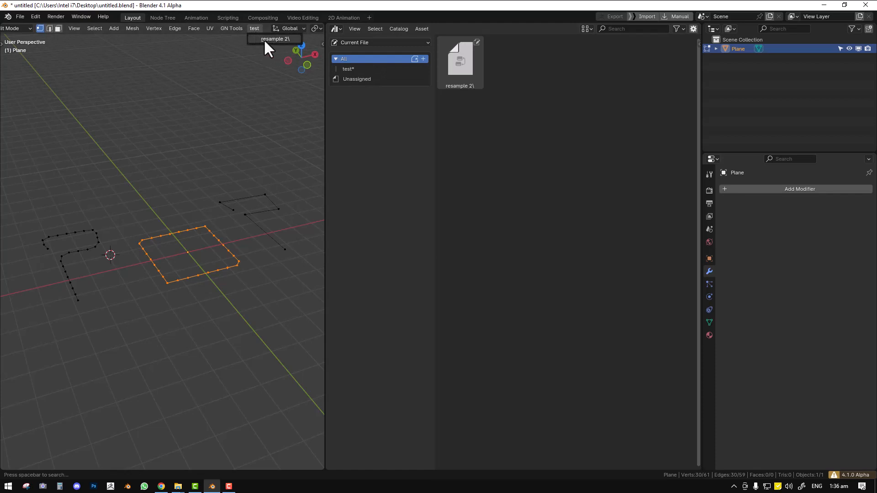
mouse_move(278, 45)
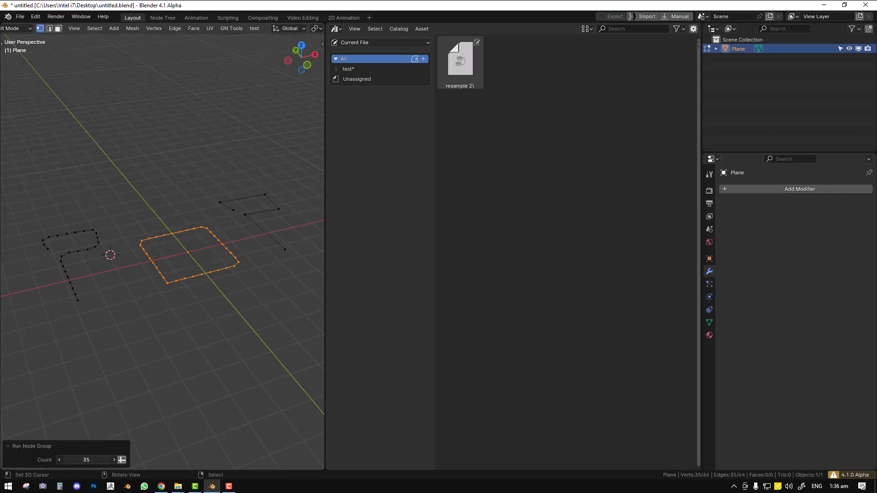
Set the Run Node Group Count to 1, leaving a single point.
left_click(59, 460)
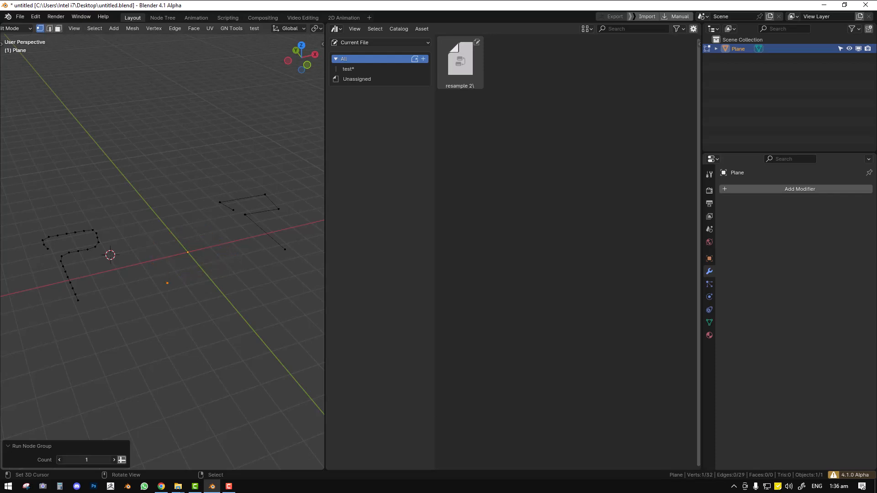